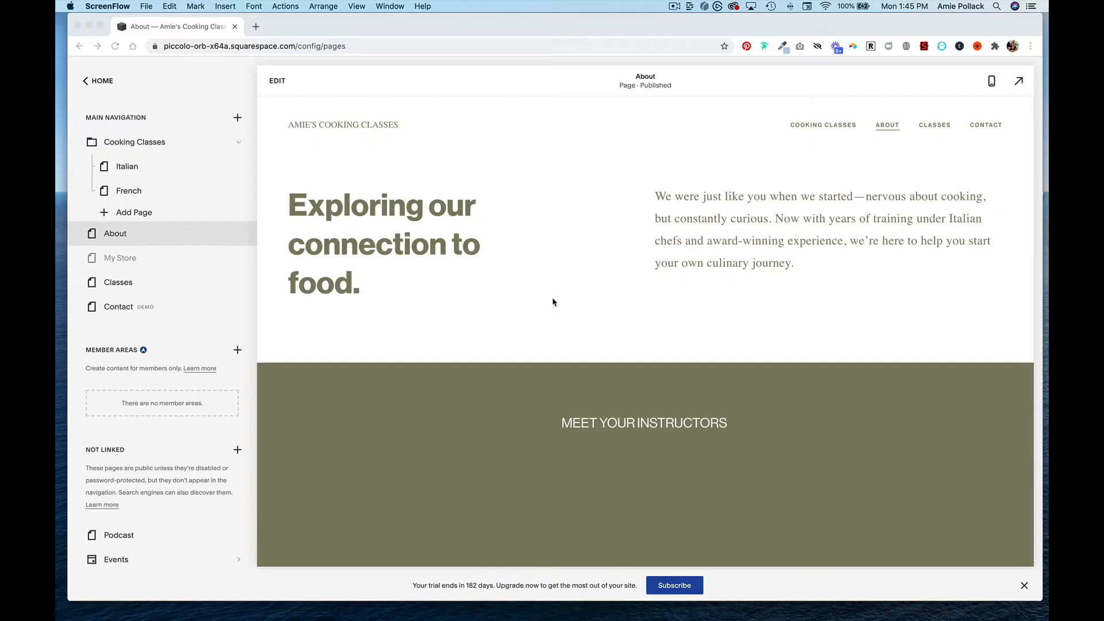
pyautogui.moveTo(560, 303)
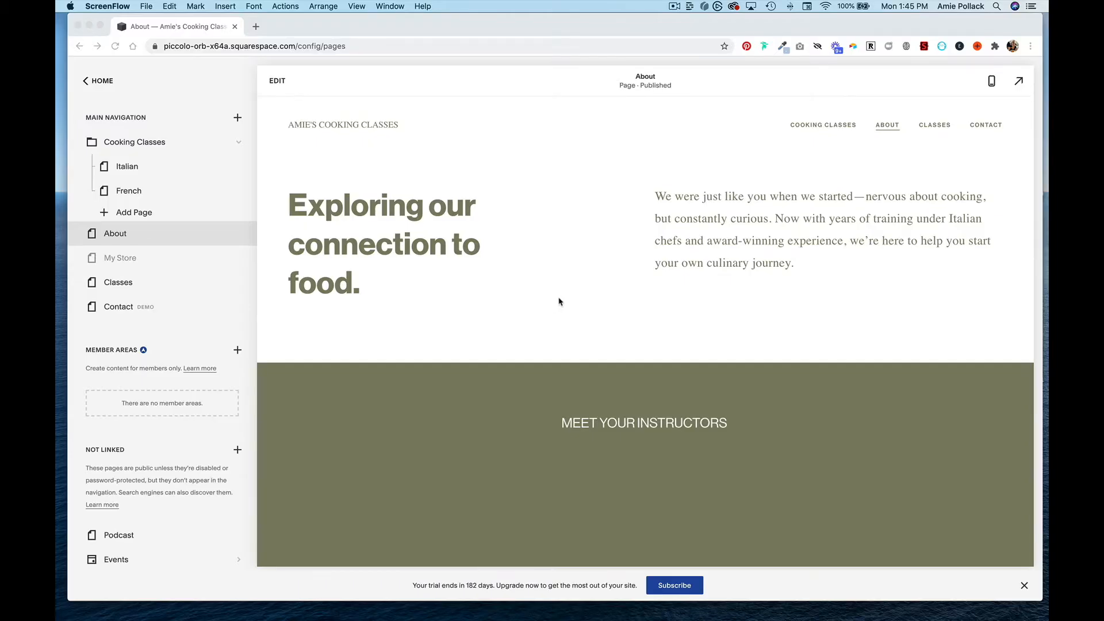
pyautogui.moveTo(506, 280)
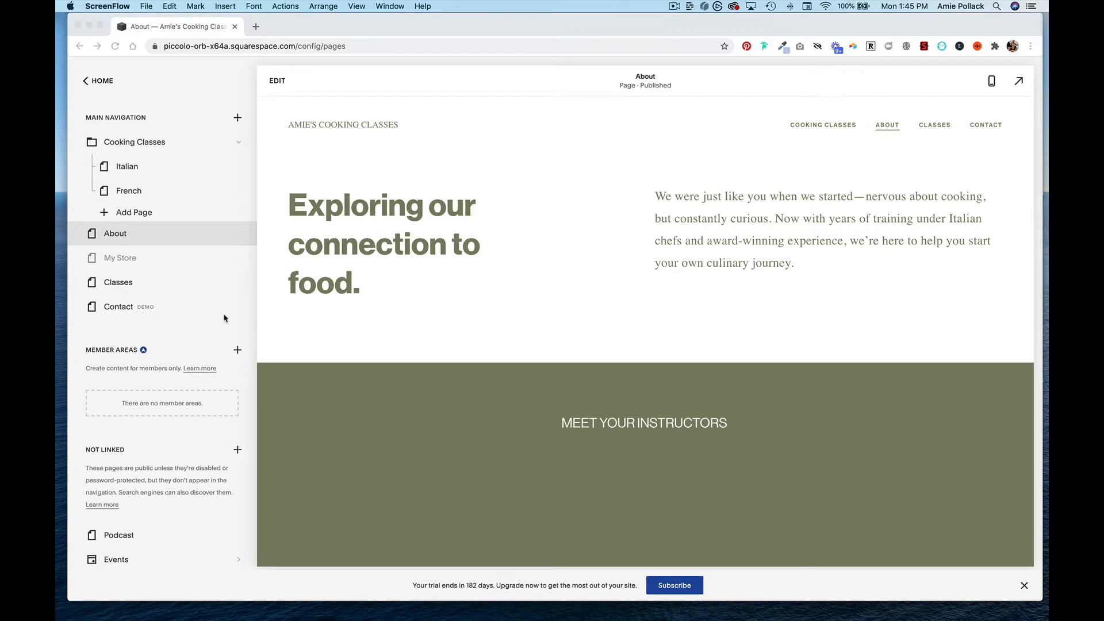
pyautogui.moveTo(165, 237)
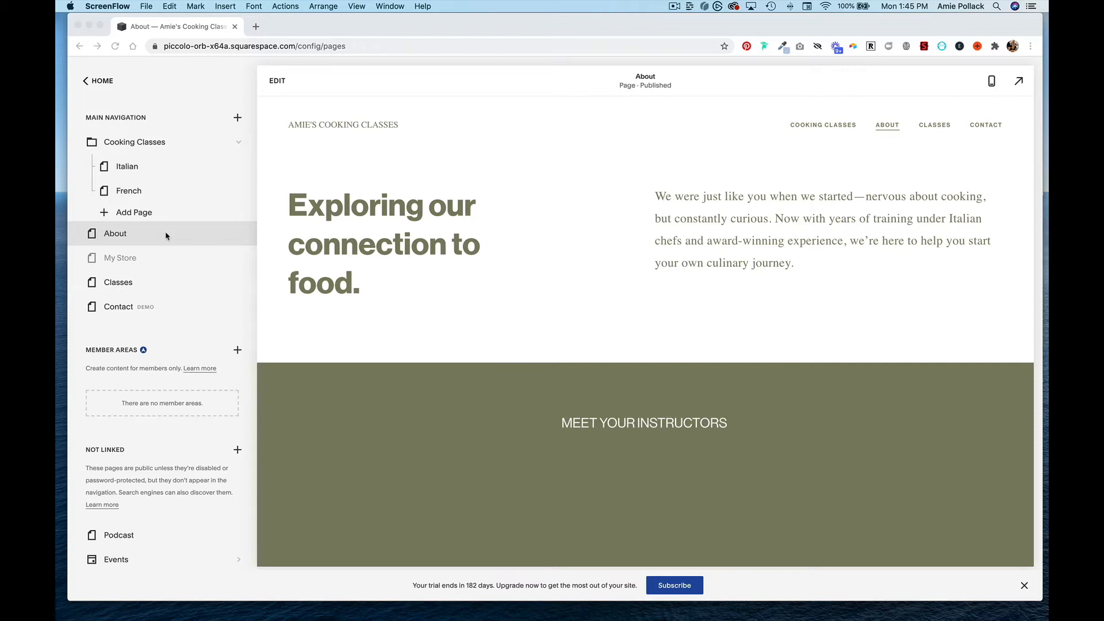
pyautogui.moveTo(194, 337)
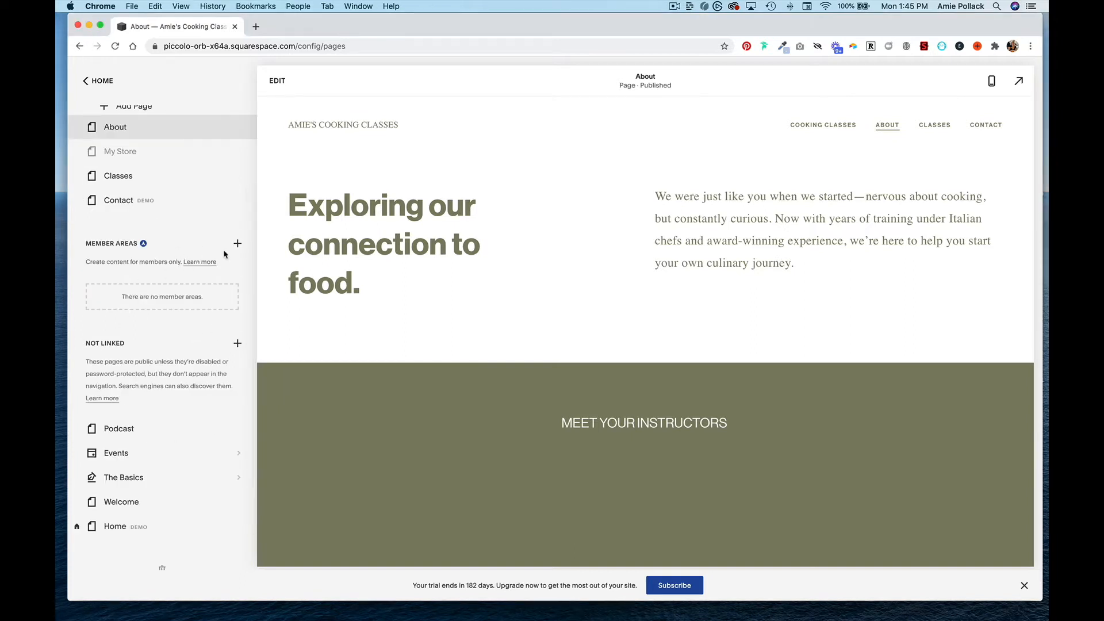
pyautogui.moveTo(237, 244)
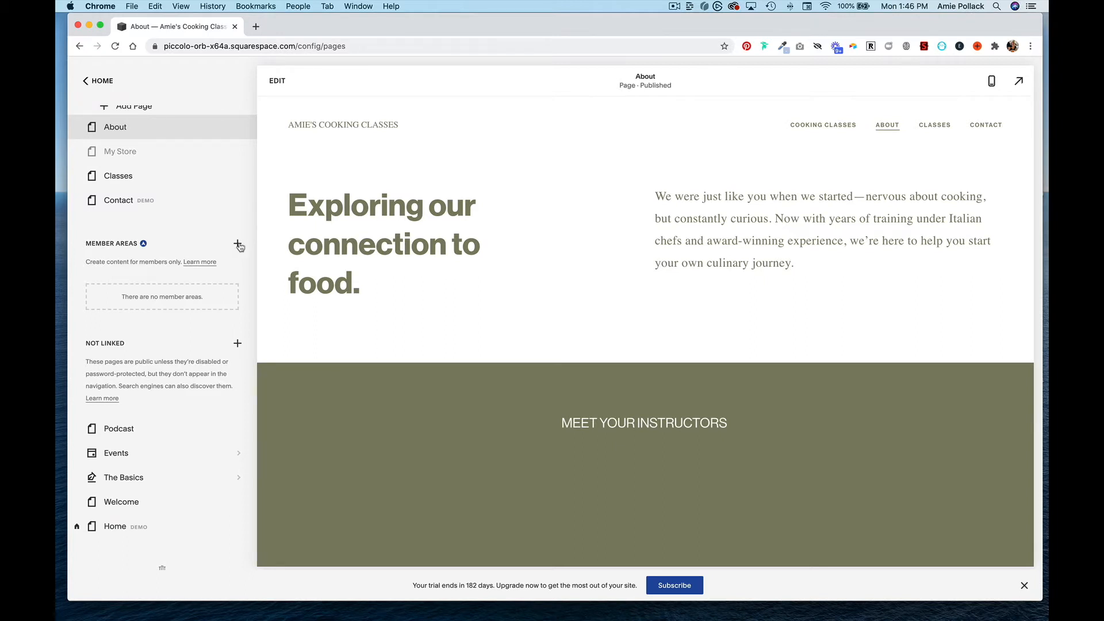
# - Start a new member area named 'Cooking Class' with a recurring $15.00 monthly fee
pyautogui.click(237, 244)
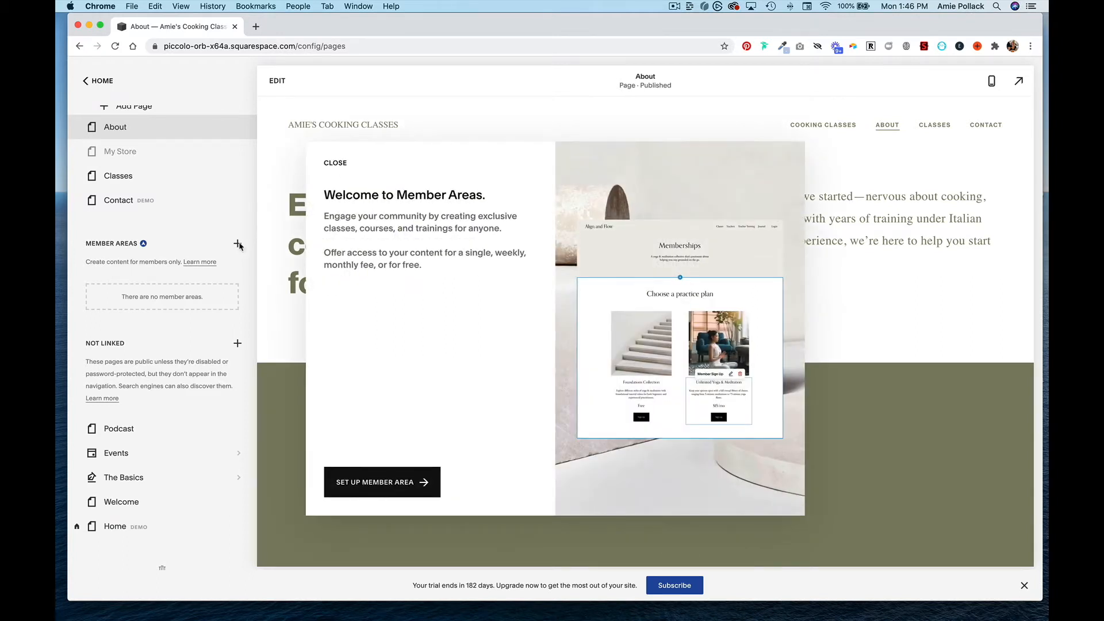
pyautogui.moveTo(384, 490)
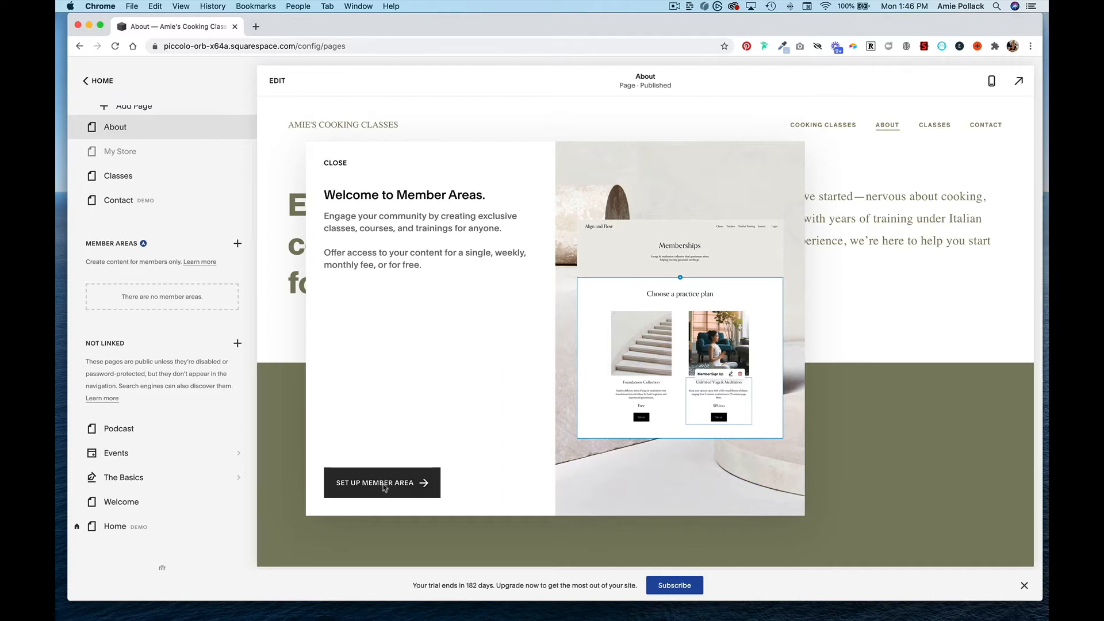
pyautogui.click(381, 482)
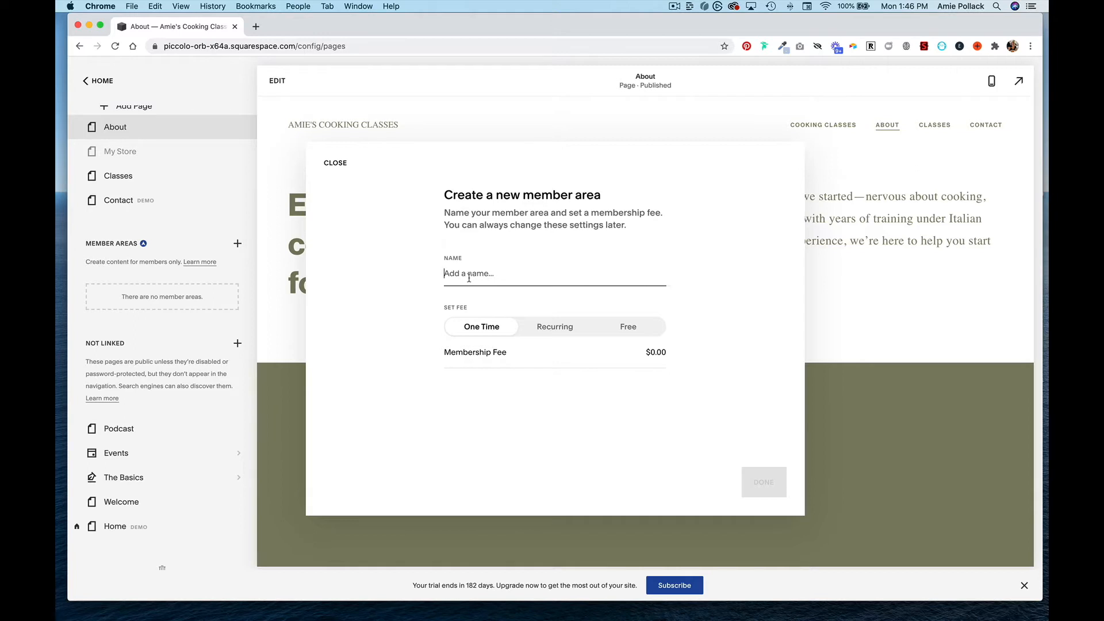
pyautogui.write('Co')
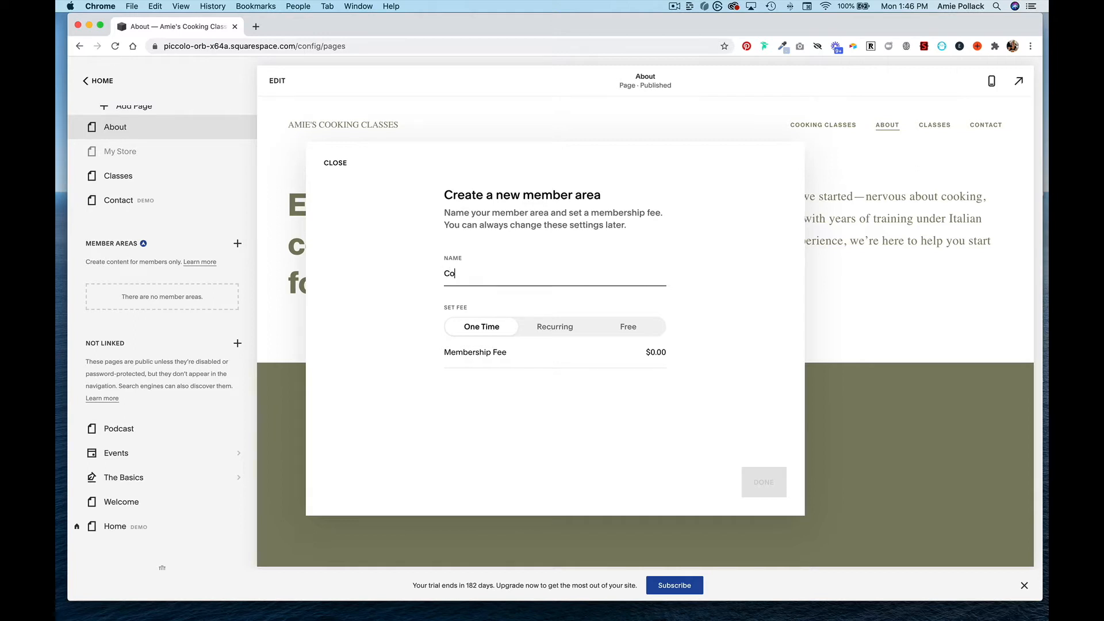
pyautogui.write('oking Class')
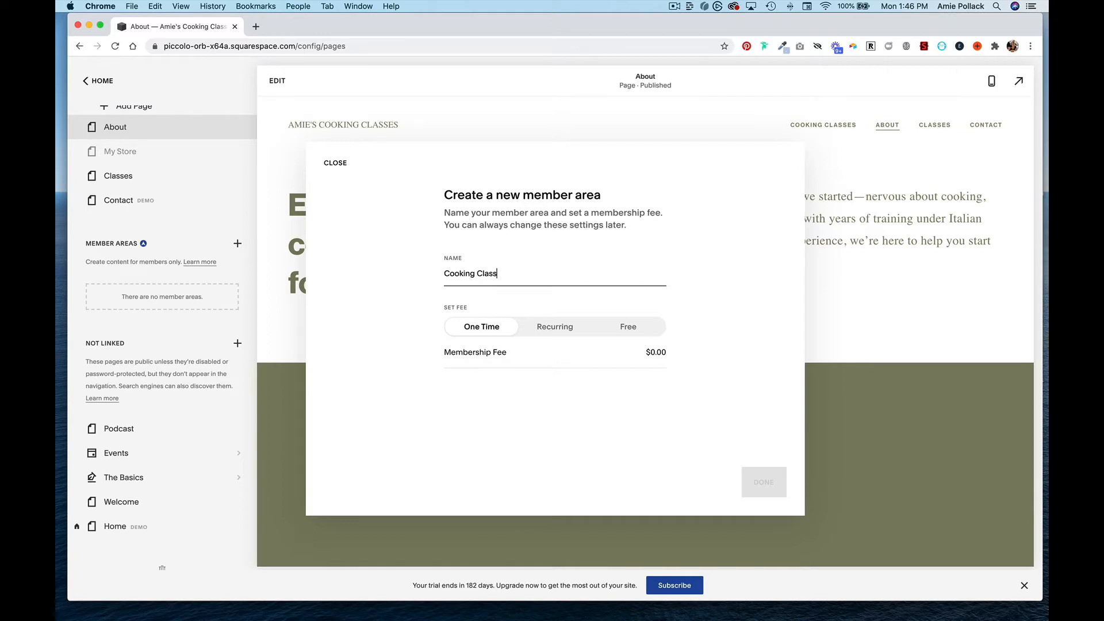
pyautogui.moveTo(569, 307)
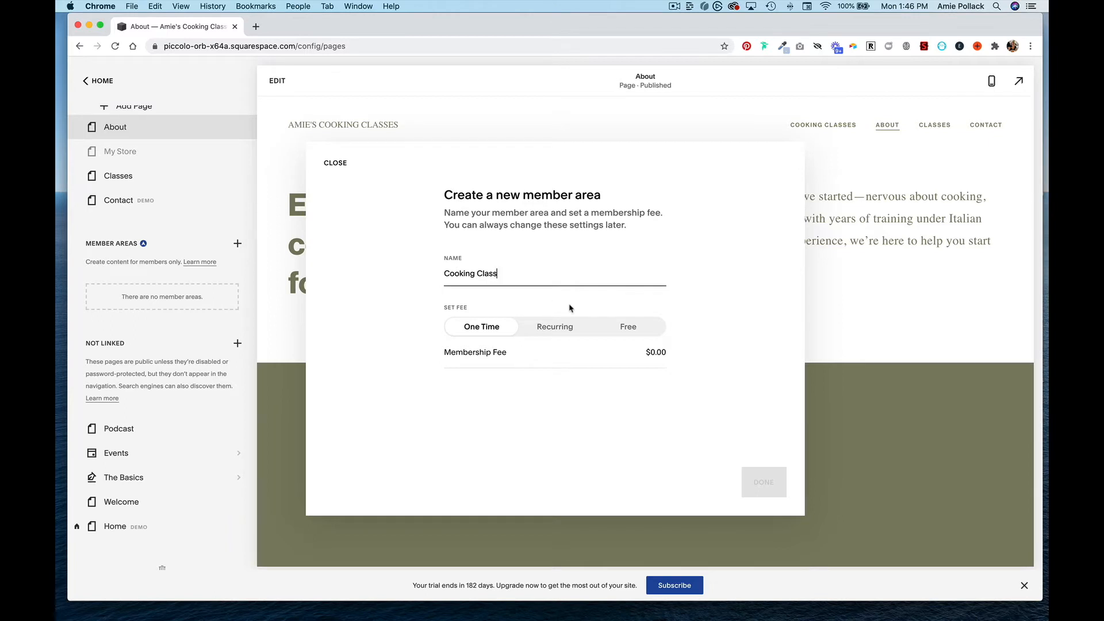
pyautogui.click(556, 327)
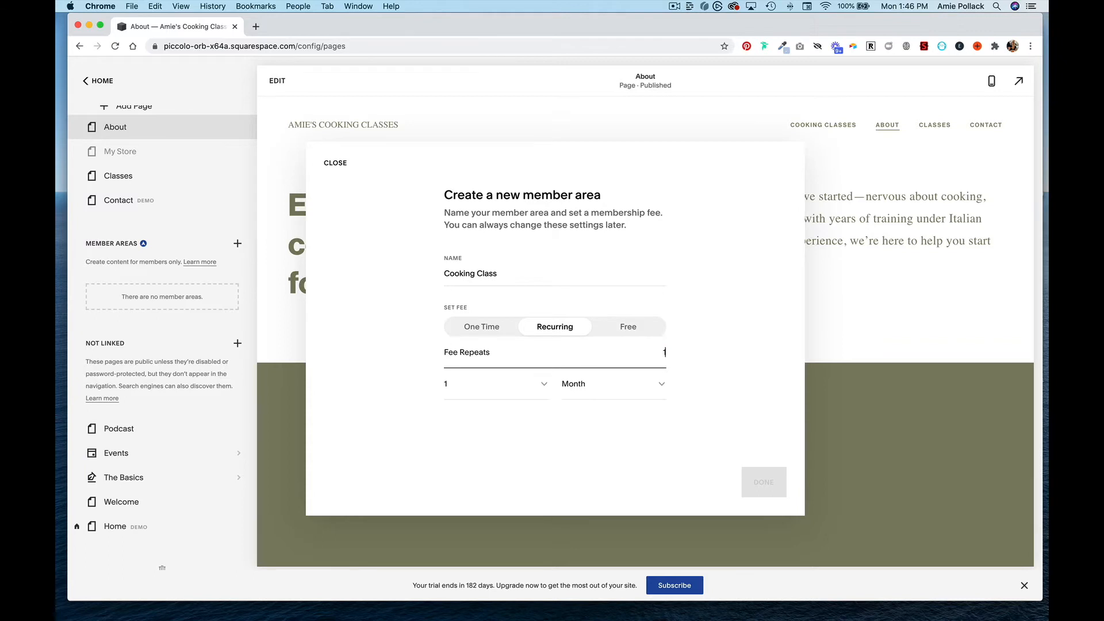
pyautogui.write('5.00')
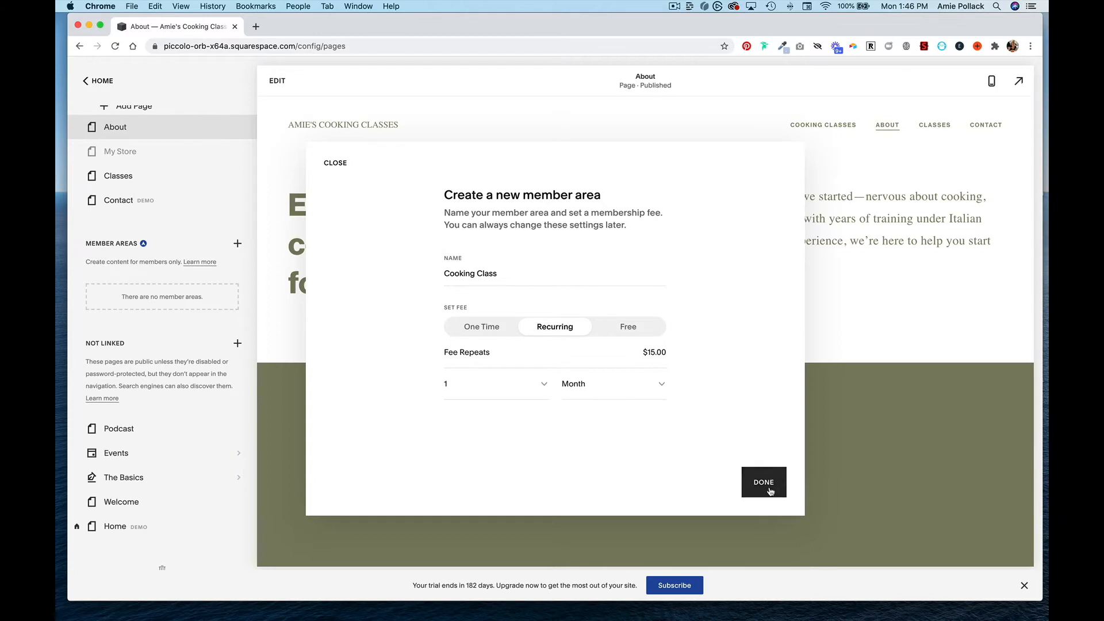
# - Confirm creating the Cooking Class member area and expand its contents in Pages
pyautogui.click(764, 482)
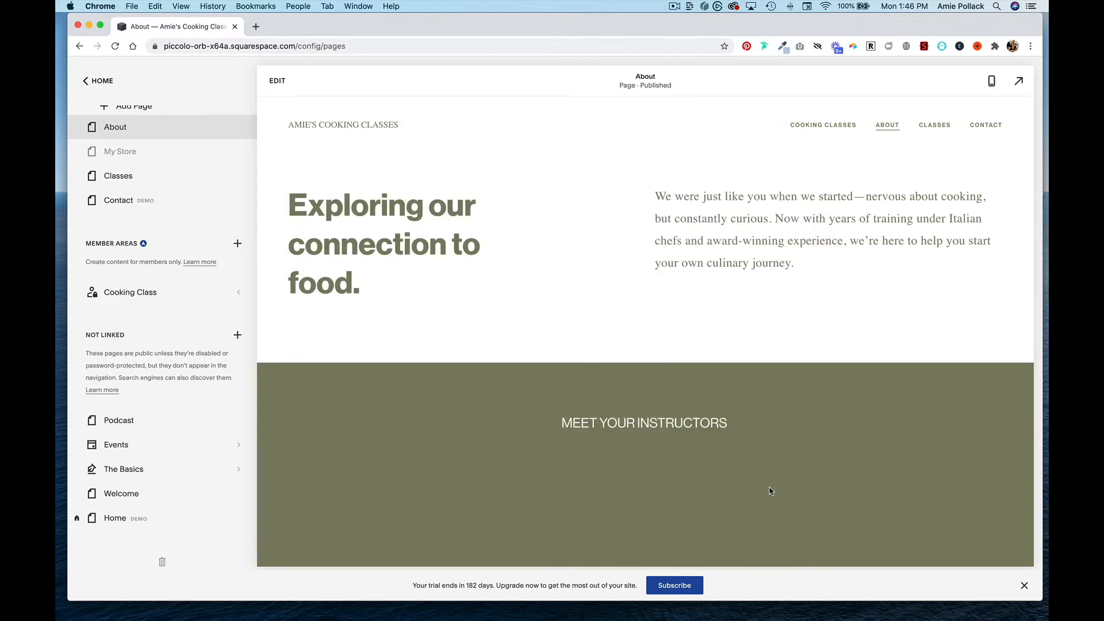
pyautogui.moveTo(161, 292)
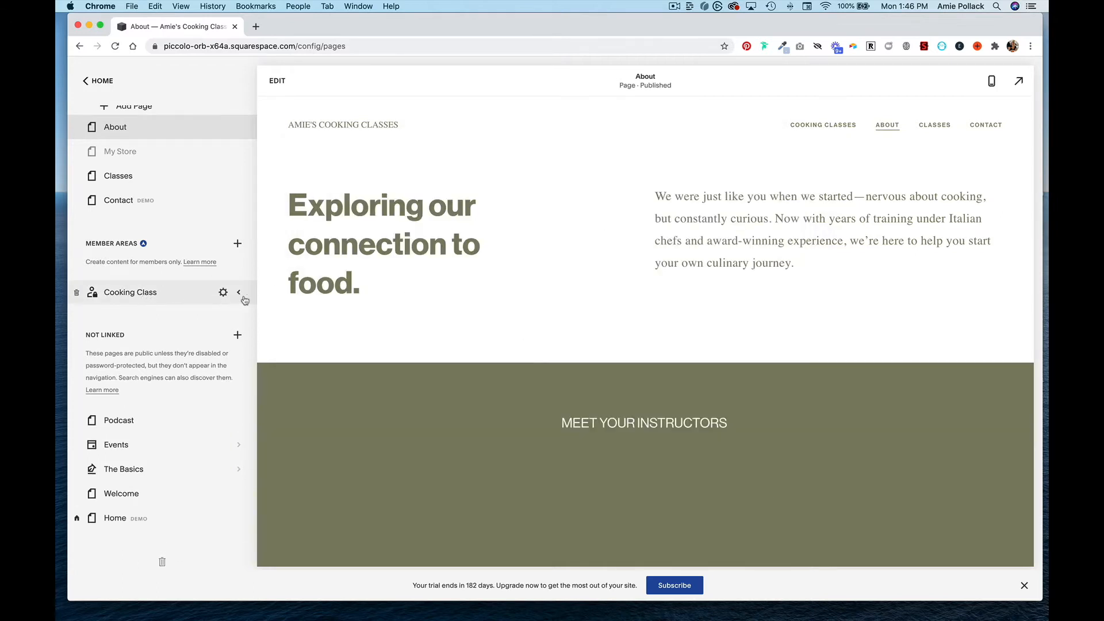
pyautogui.click(239, 293)
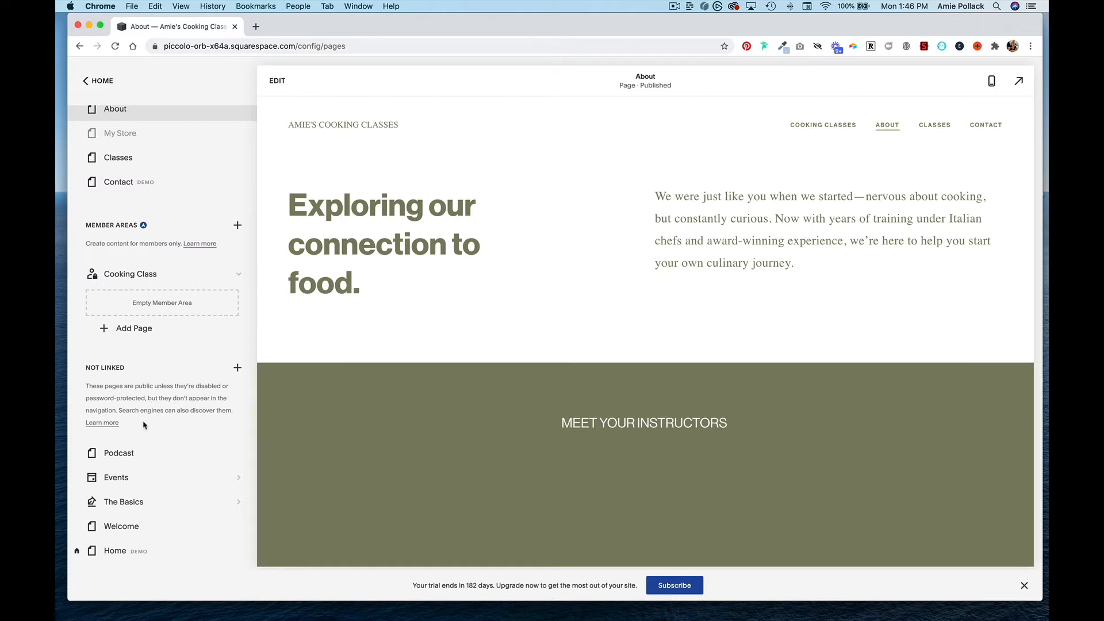
pyautogui.moveTo(142, 475)
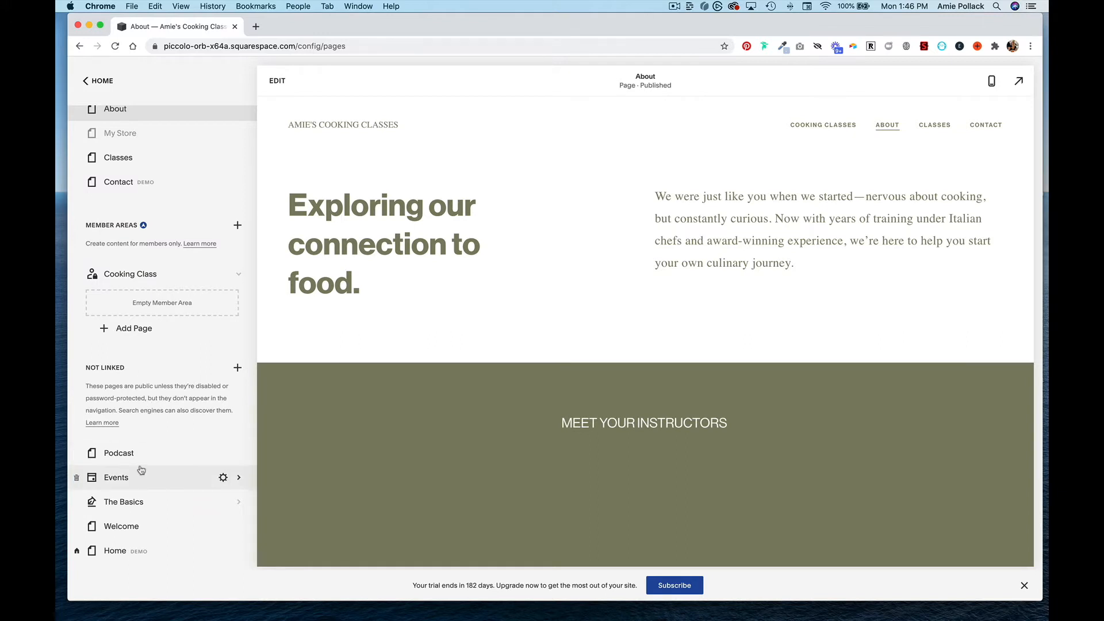
pyautogui.moveTo(133, 456)
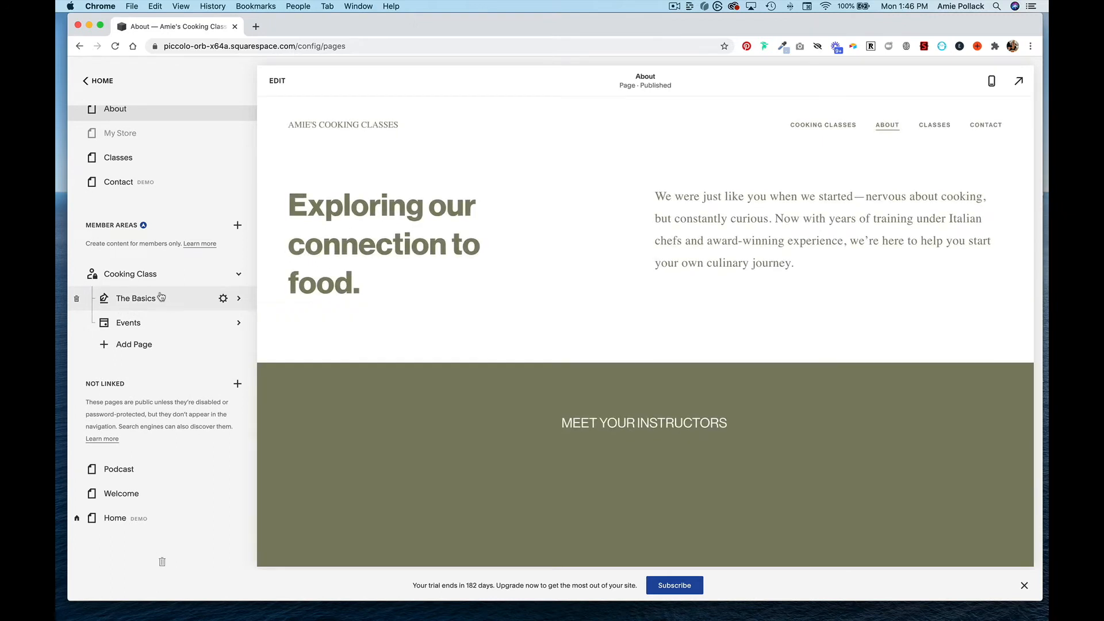
pyautogui.moveTo(164, 299)
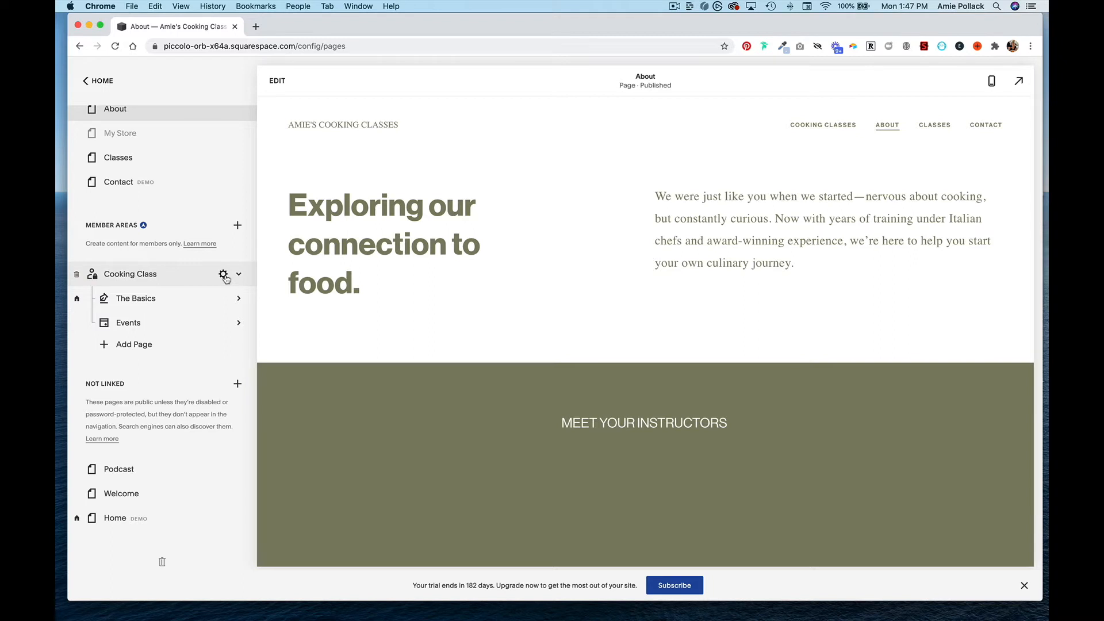
# - Review the Cooking Class member area's fee settings and return to its General settings
pyautogui.click(223, 273)
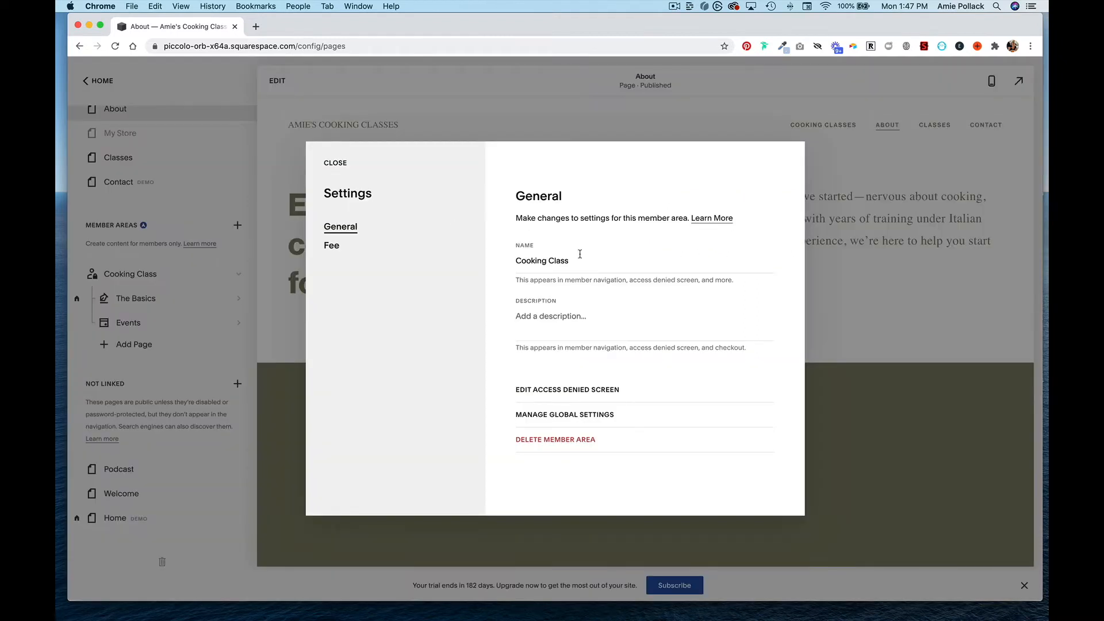
pyautogui.moveTo(600, 258)
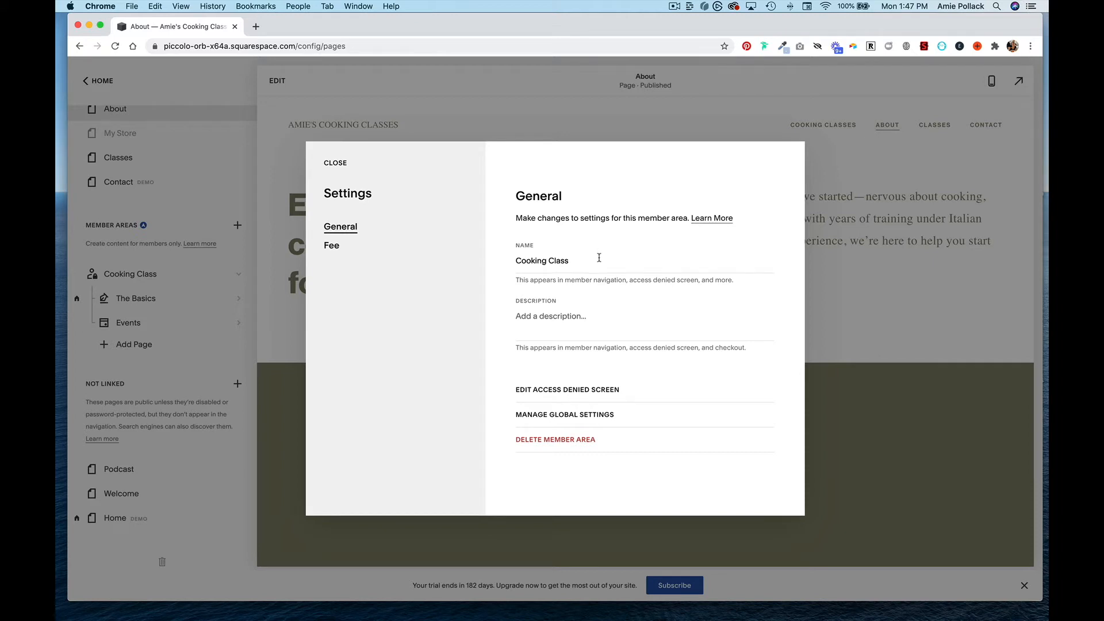
pyautogui.moveTo(566, 320)
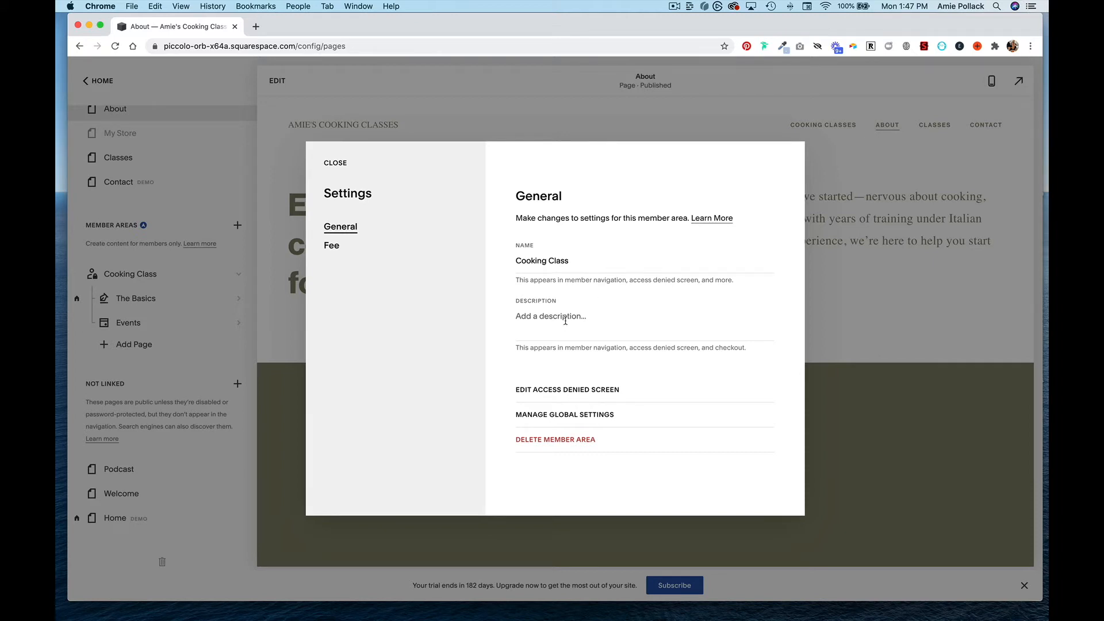
pyautogui.click(331, 245)
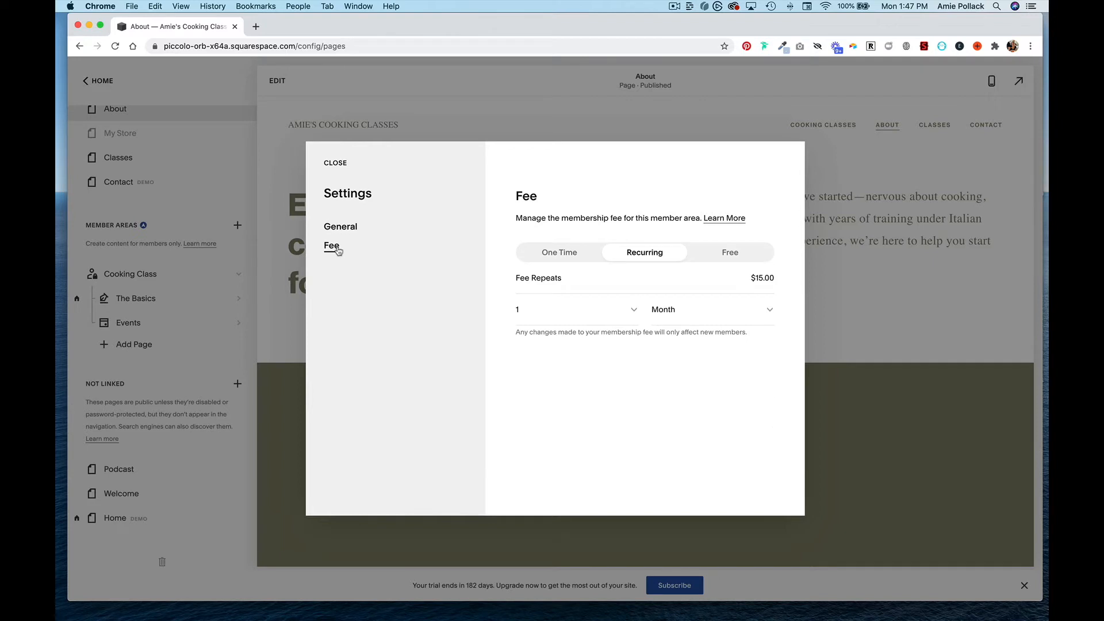
pyautogui.click(341, 226)
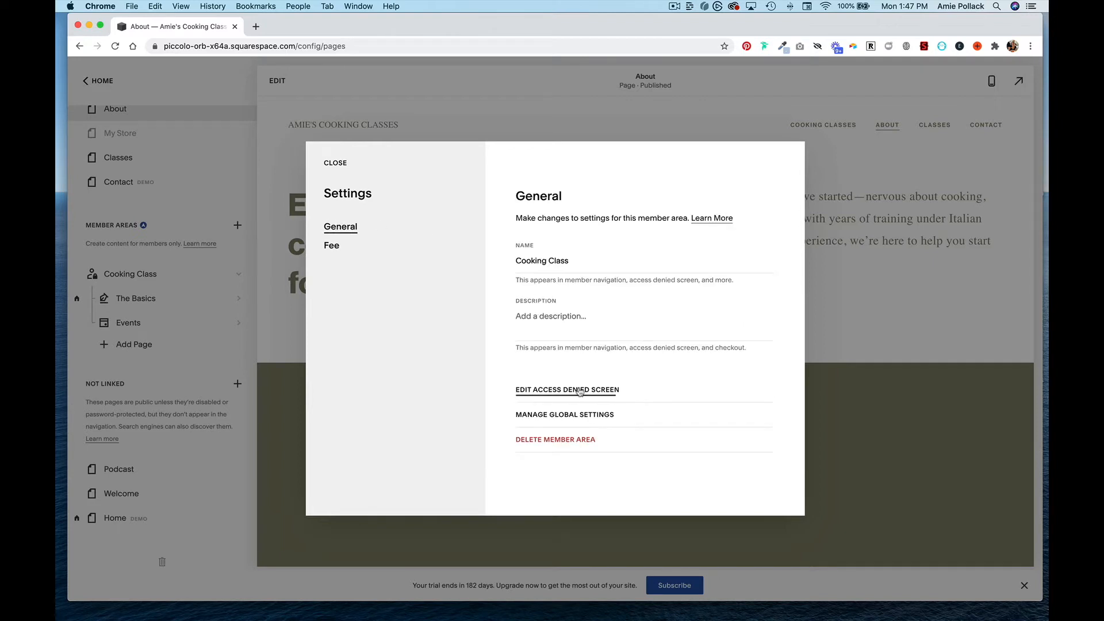
pyautogui.moveTo(573, 391)
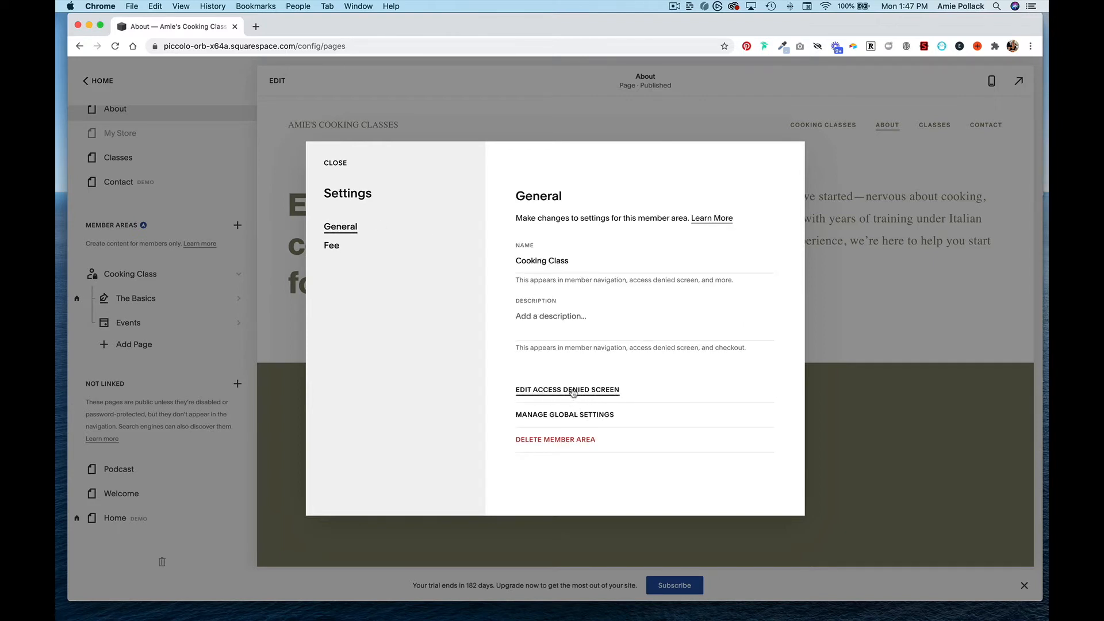
# - Review the Cooking Class access denied screen unchanged, then back out to the site menu
pyautogui.click(573, 390)
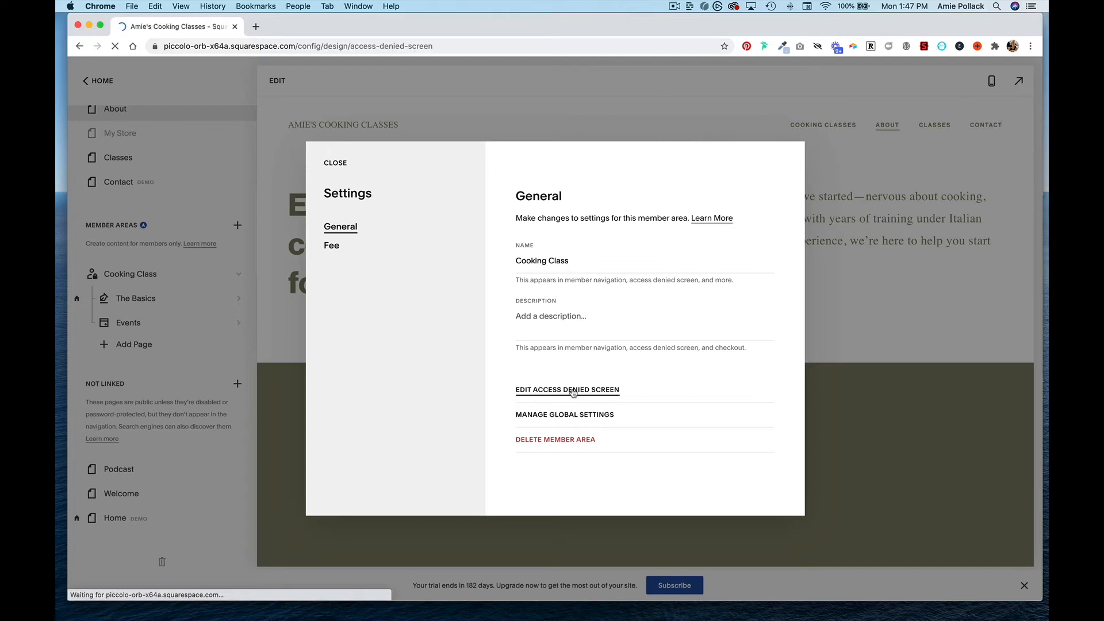
pyautogui.click(573, 390)
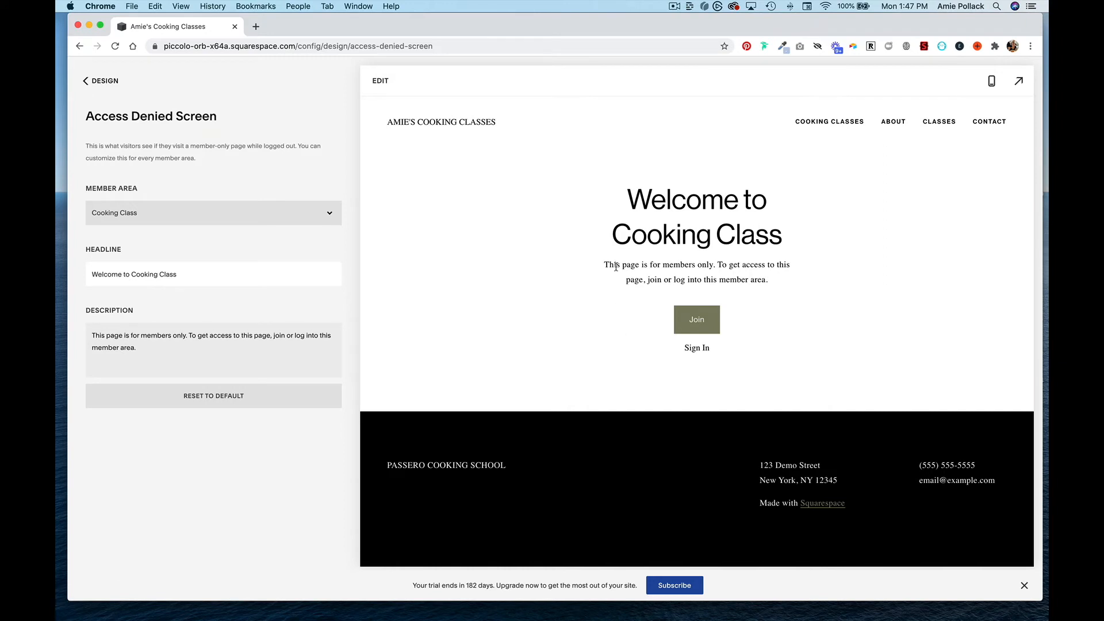
pyautogui.moveTo(783, 188)
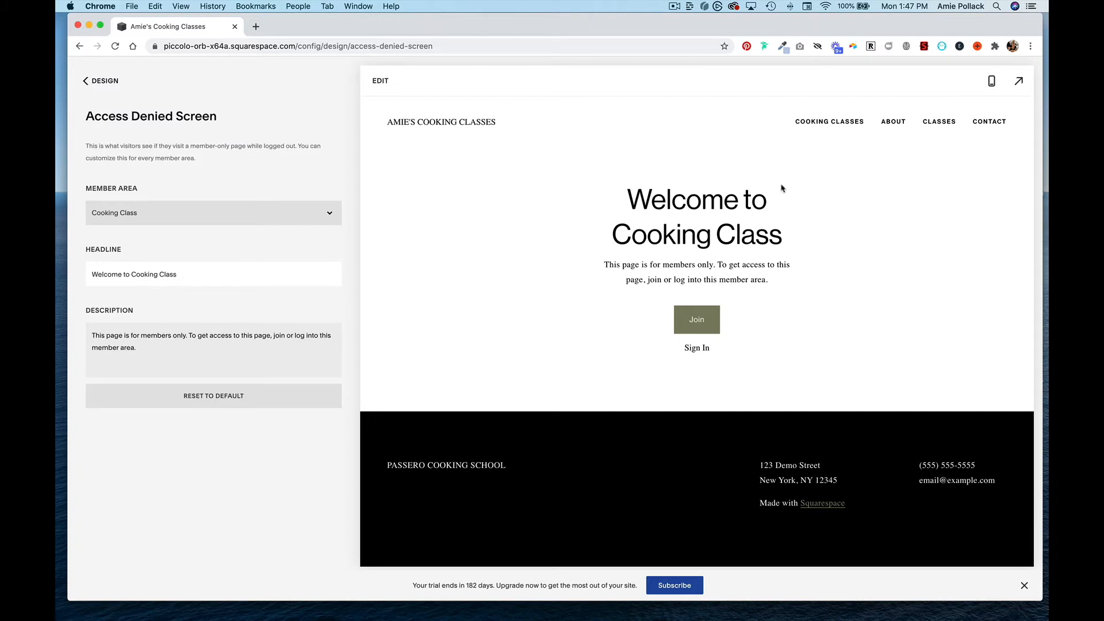
pyautogui.moveTo(725, 291)
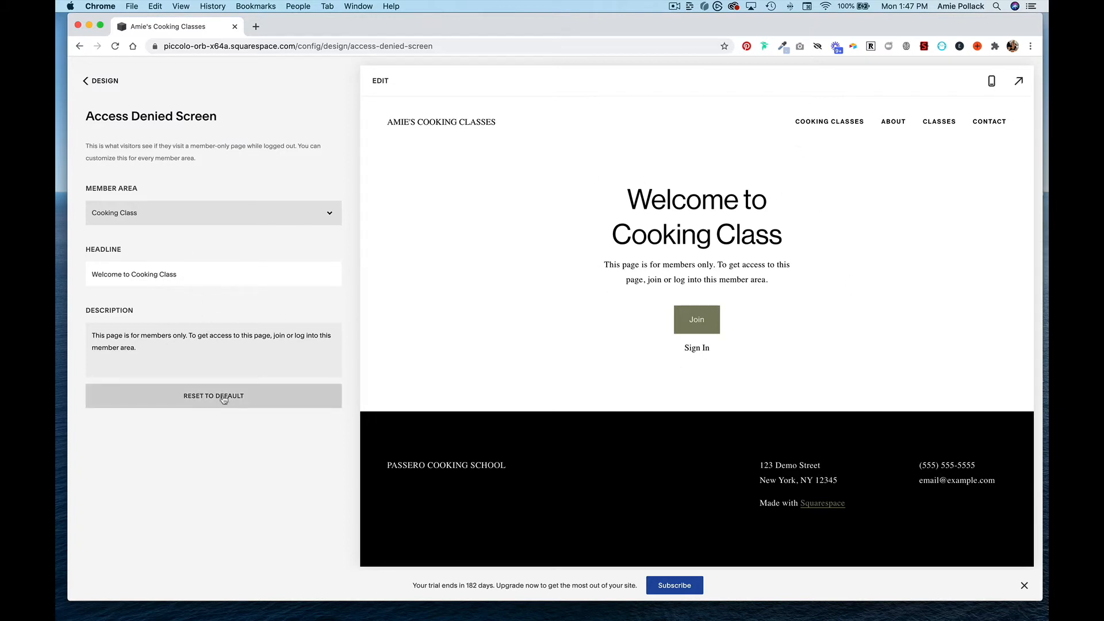
pyautogui.click(98, 80)
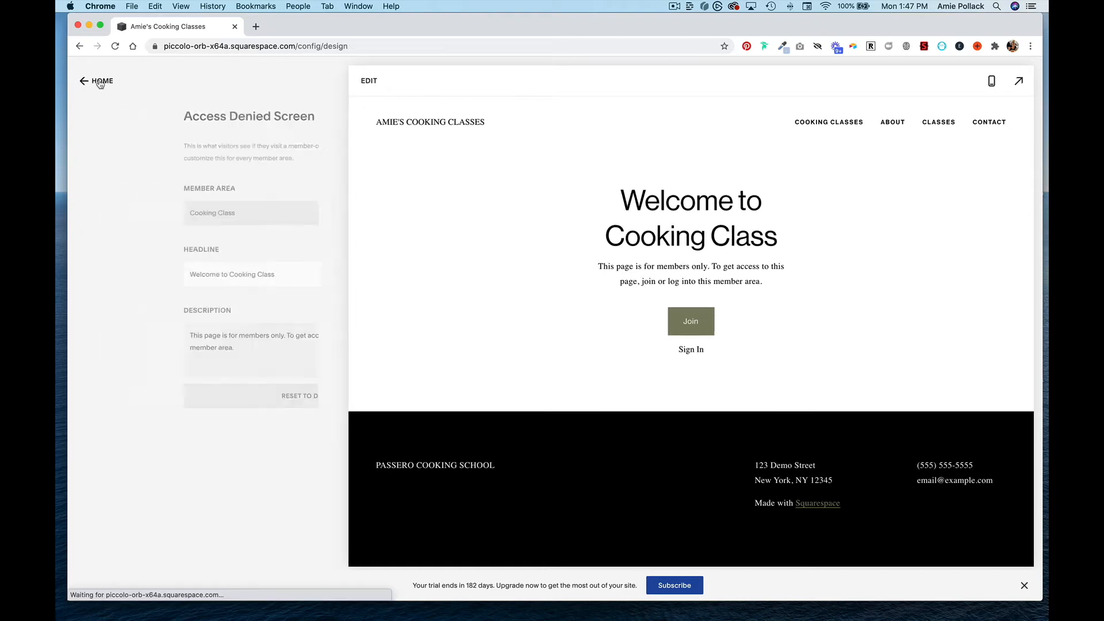
pyautogui.click(101, 80)
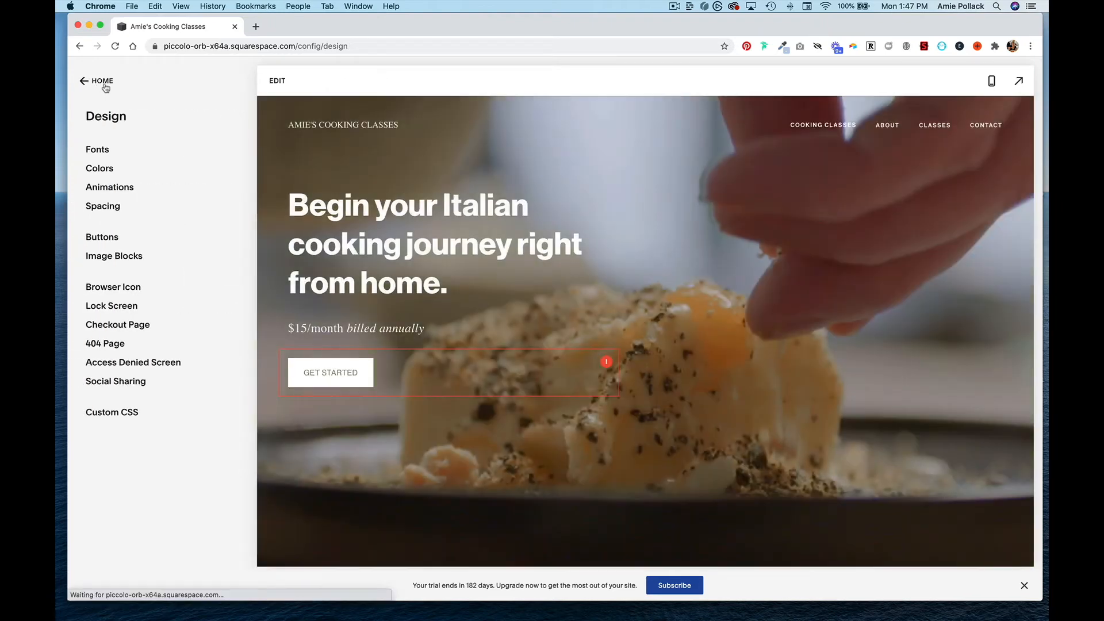
# - Preview The Basics blog and the Events page inside the Cooking Class member area
pyautogui.click(98, 80)
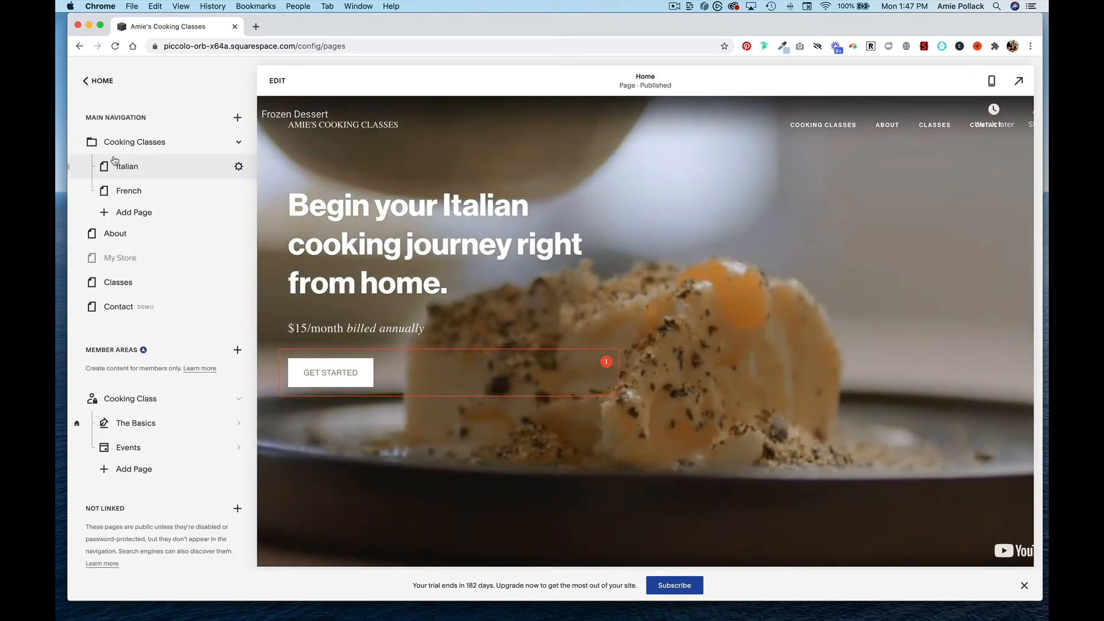
pyautogui.click(136, 424)
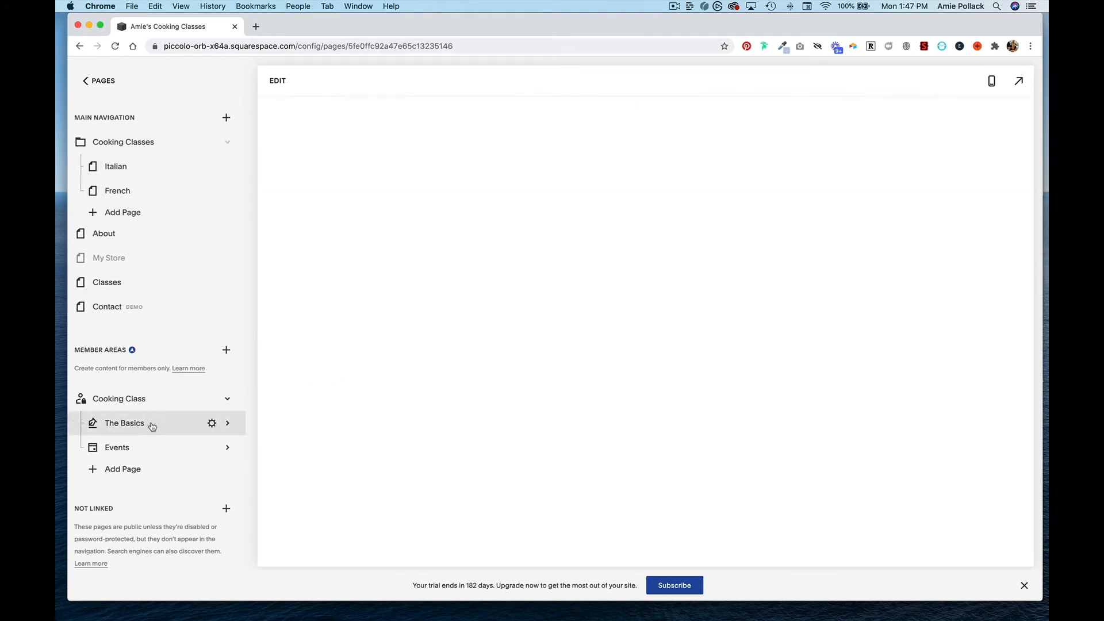
pyautogui.click(124, 424)
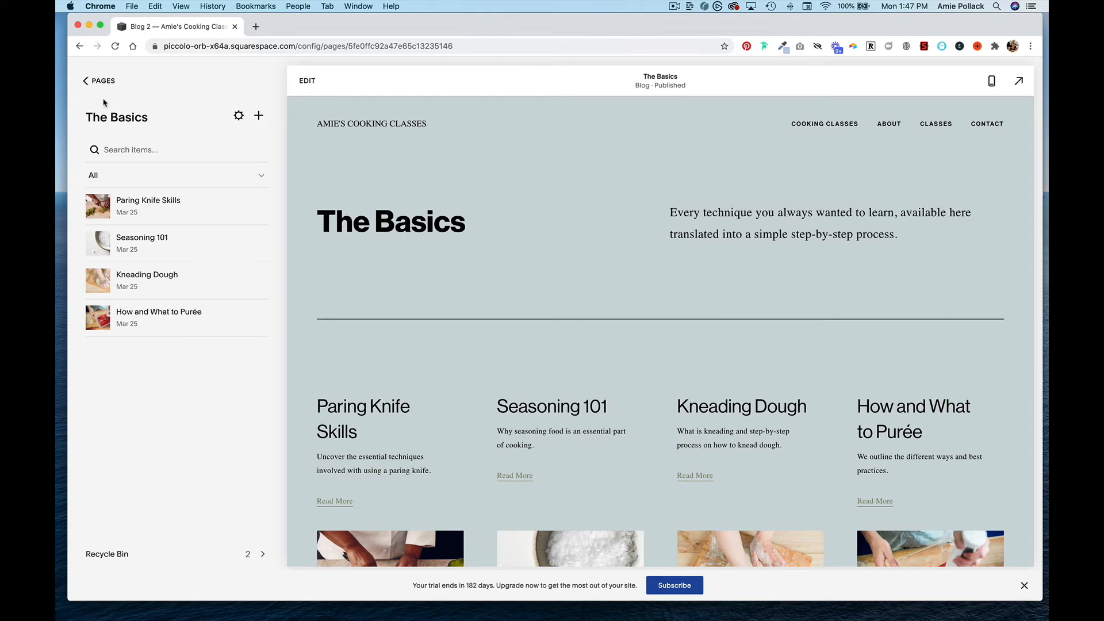
pyautogui.click(99, 81)
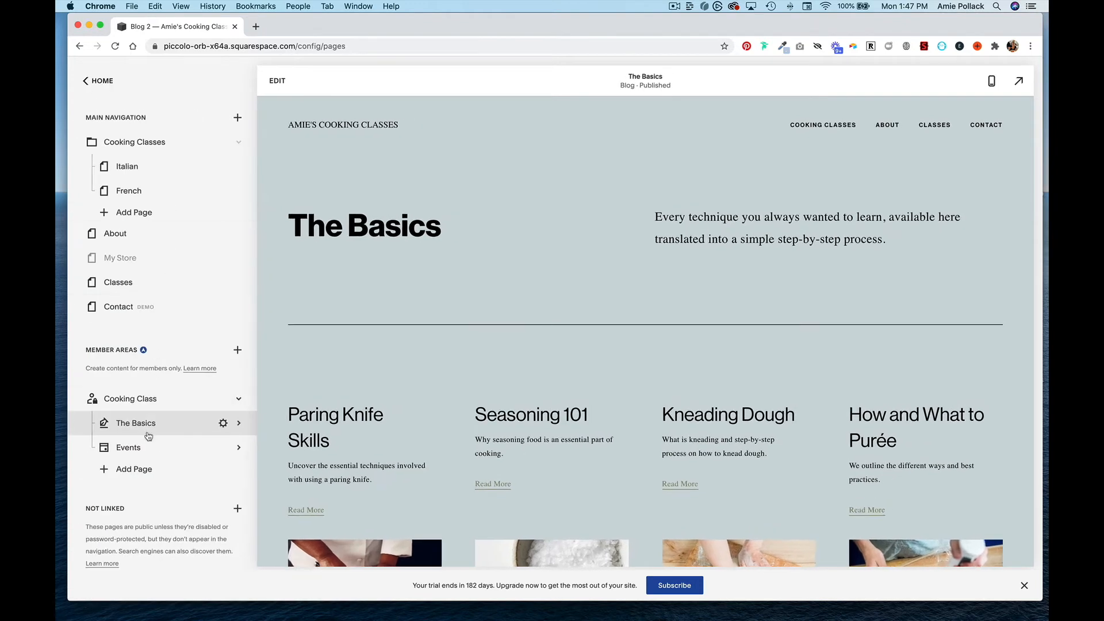
pyautogui.click(128, 447)
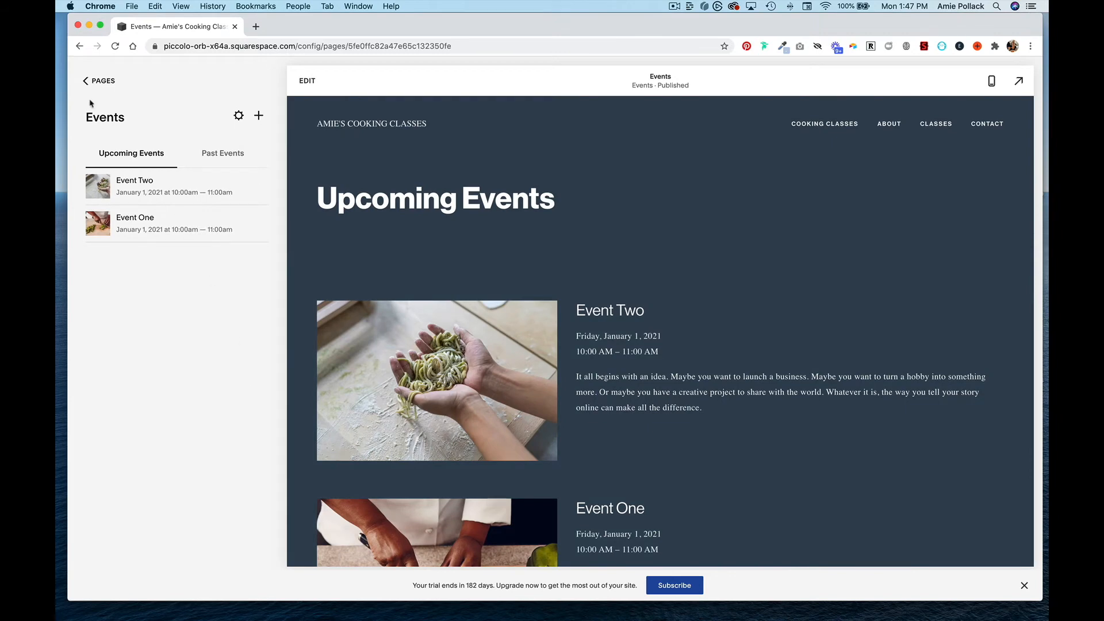
pyautogui.click(97, 81)
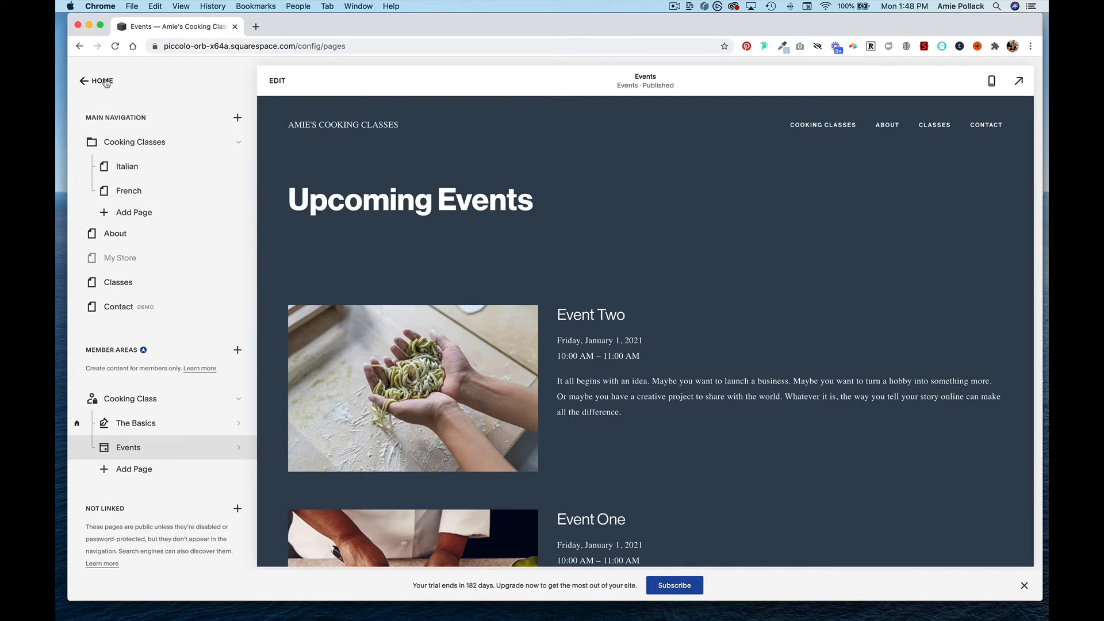
# - Check Profiles for members and all profiles, finding none, then return to the site menu
pyautogui.click(96, 81)
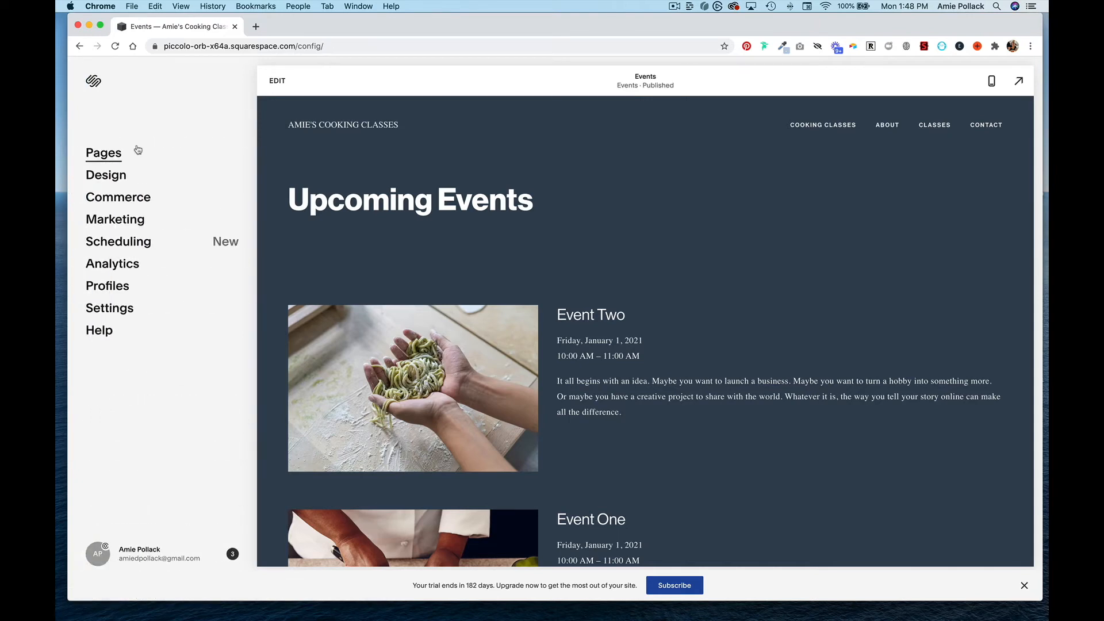
pyautogui.click(107, 285)
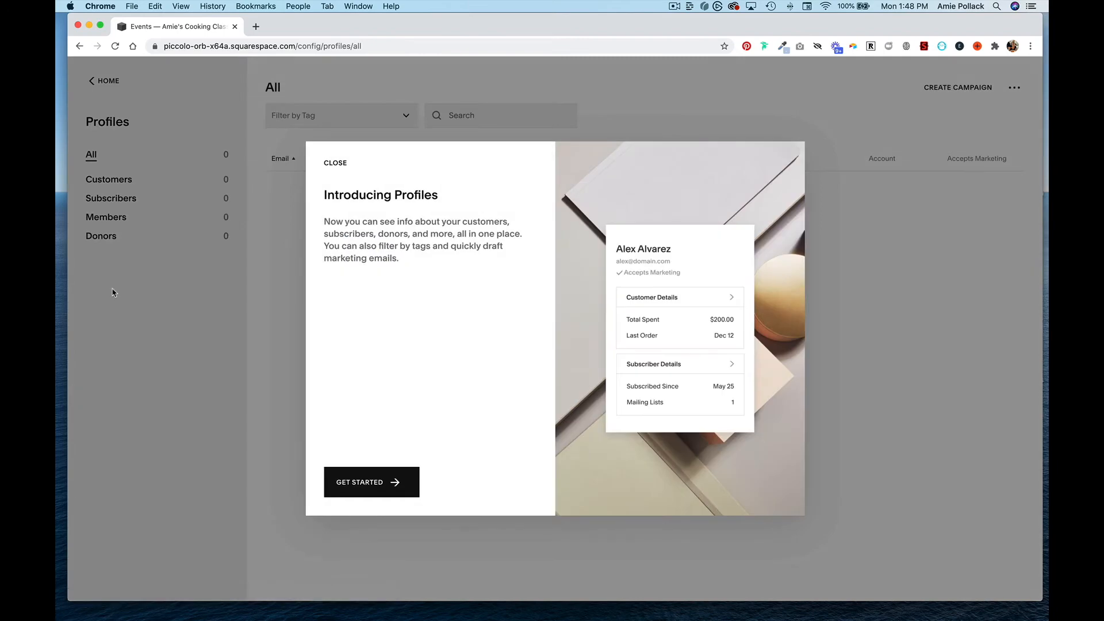
pyautogui.click(335, 163)
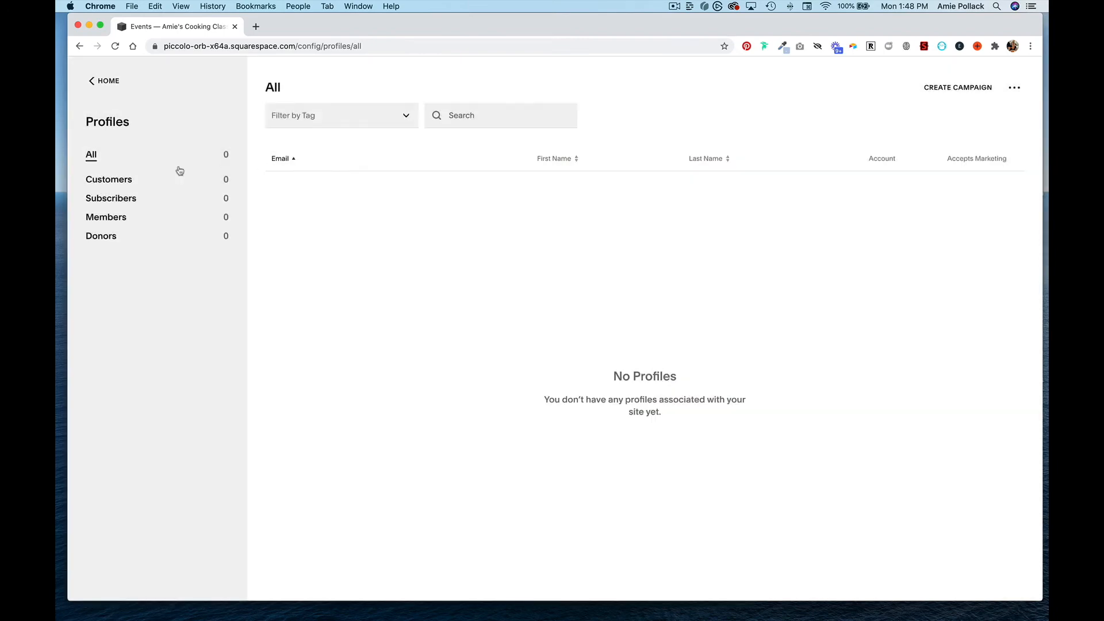
pyautogui.click(106, 216)
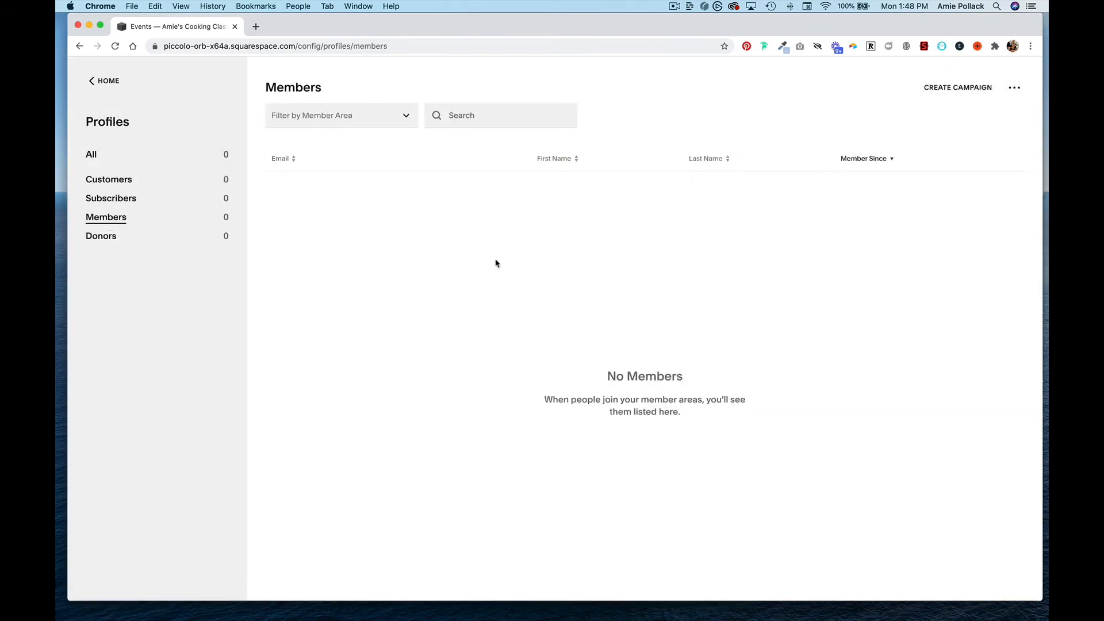
pyautogui.click(91, 154)
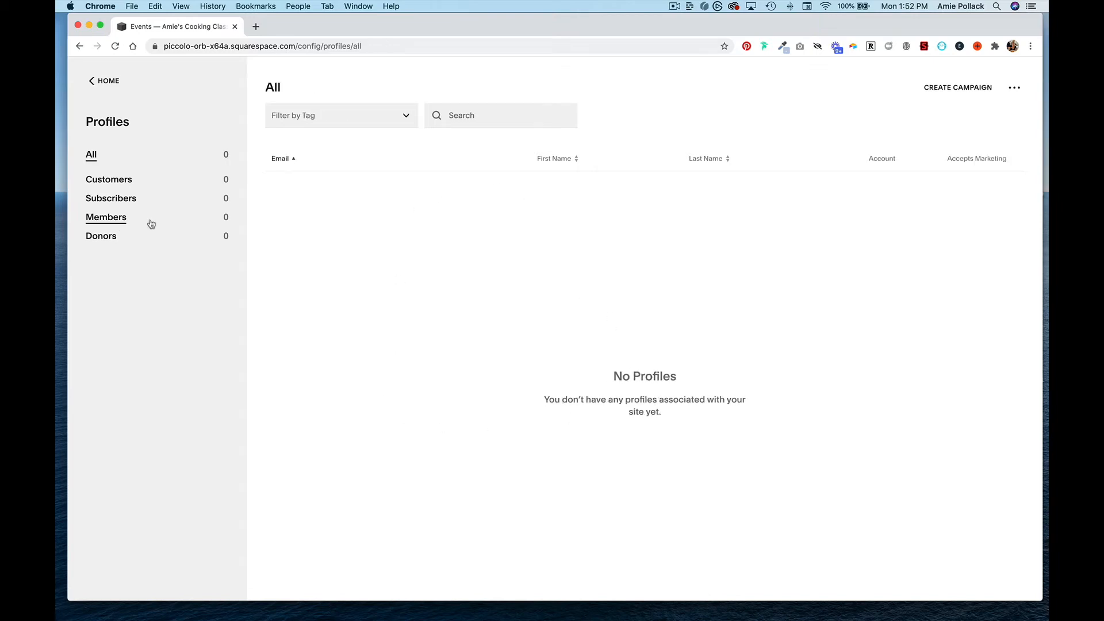
pyautogui.click(104, 81)
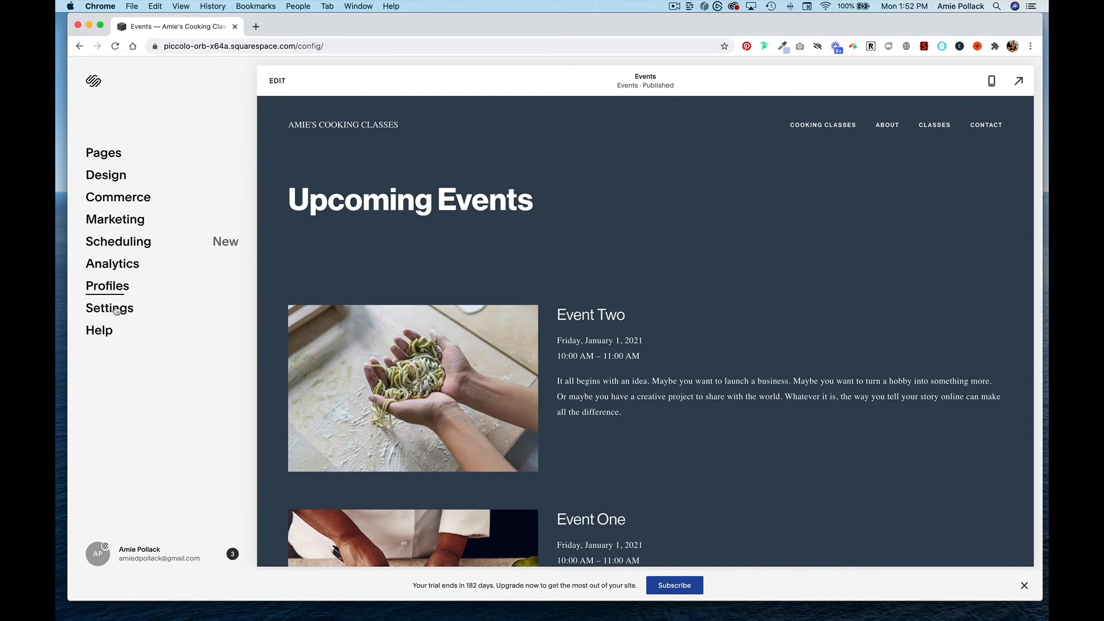
# - Go through Settings > Member Areas to the Customer Notifications email settings
pyautogui.click(109, 308)
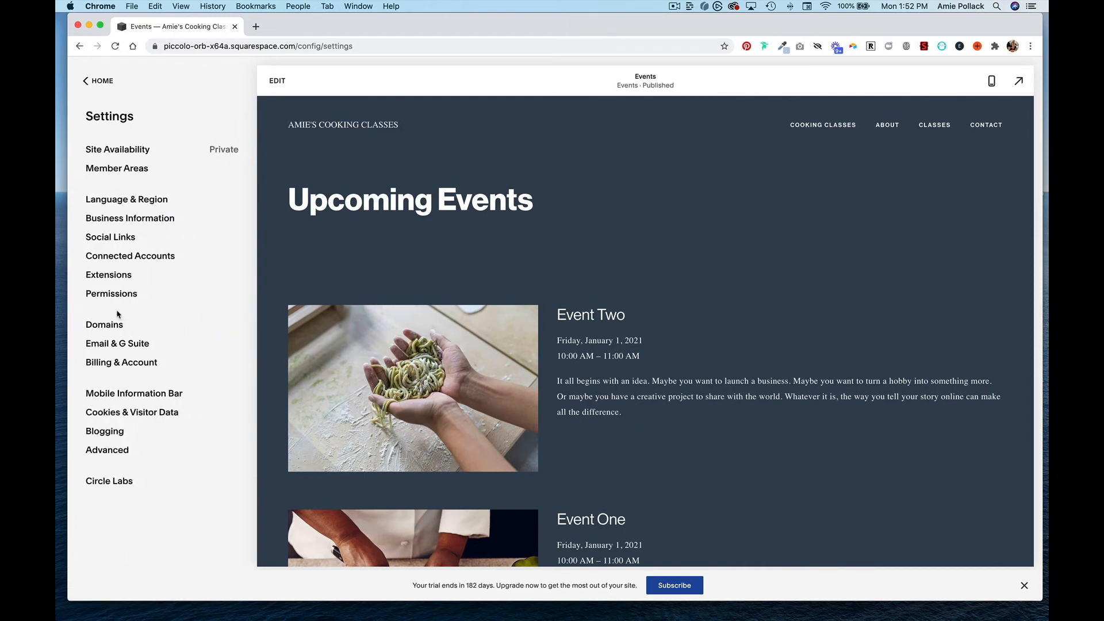
pyautogui.click(106, 168)
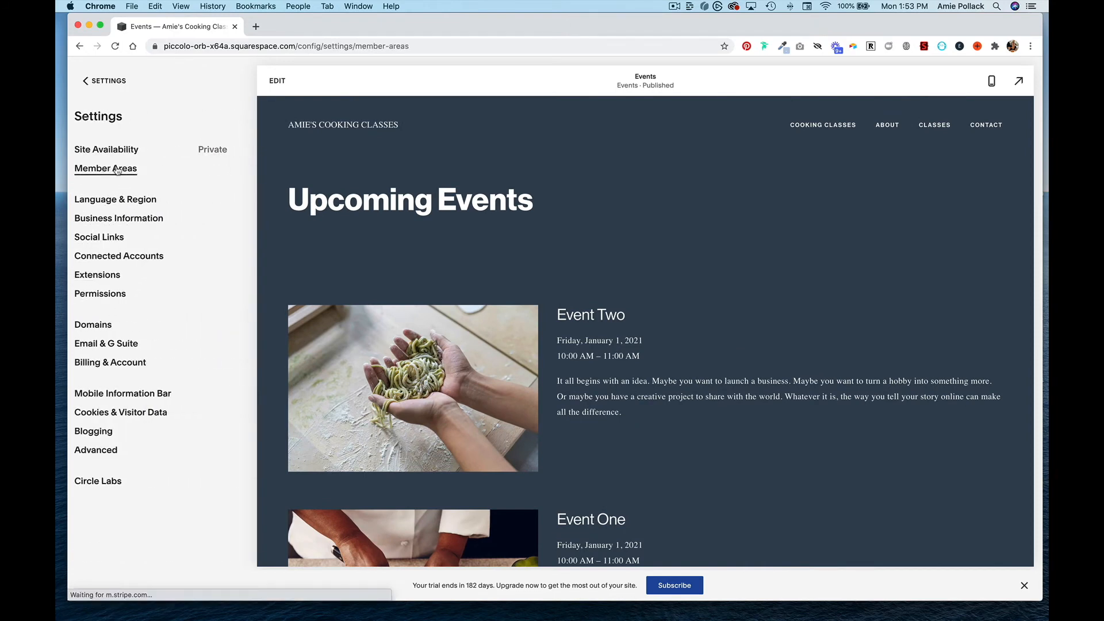
pyautogui.click(106, 170)
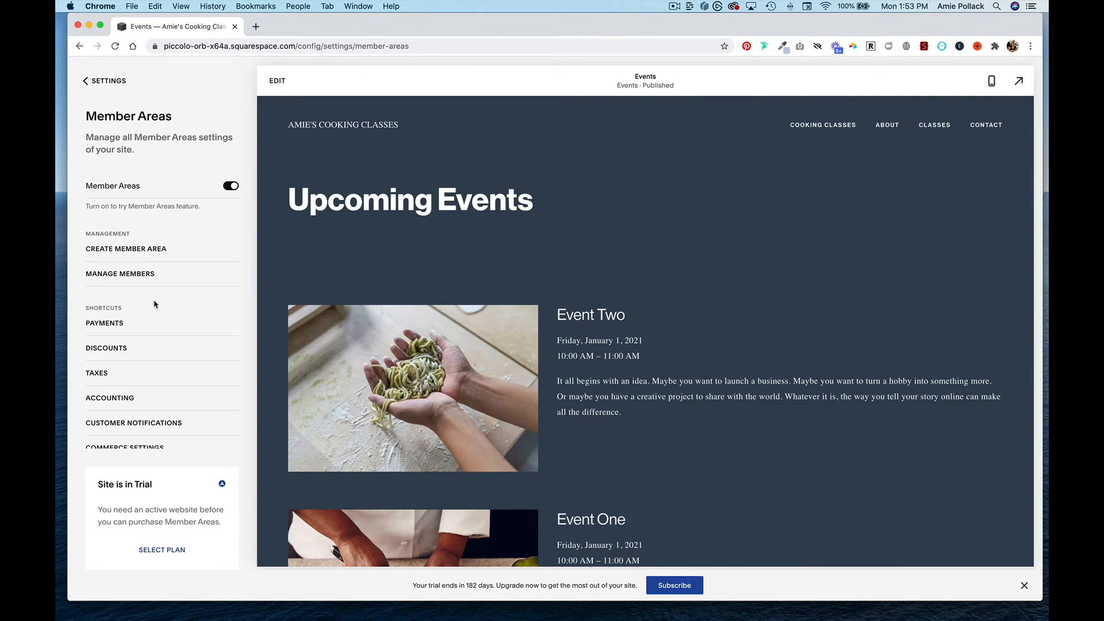
pyautogui.scroll(-3)
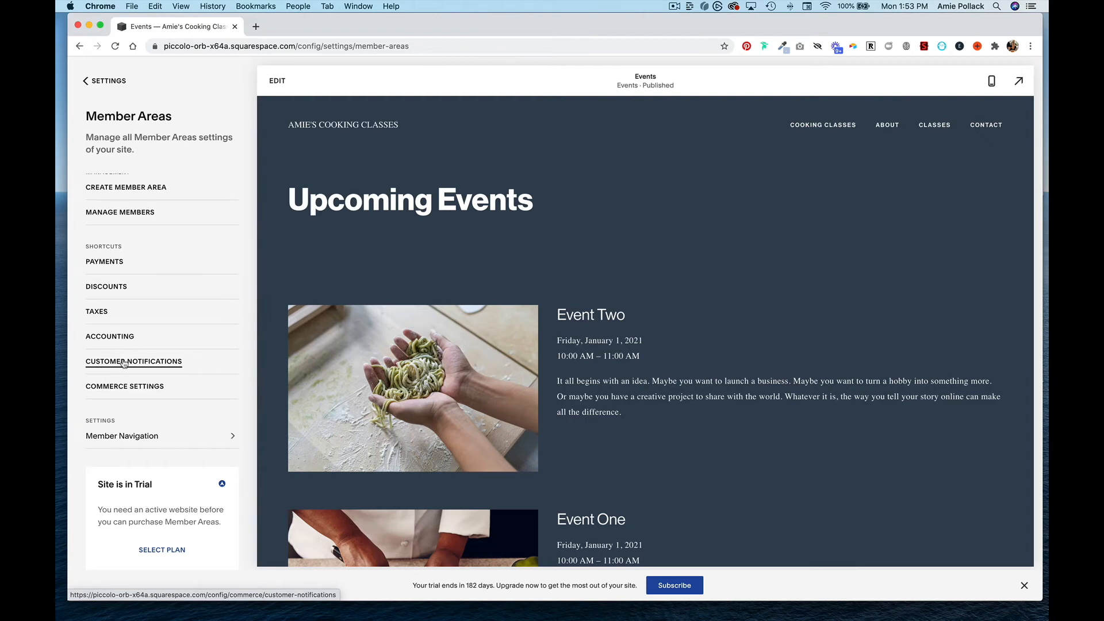
pyautogui.click(133, 361)
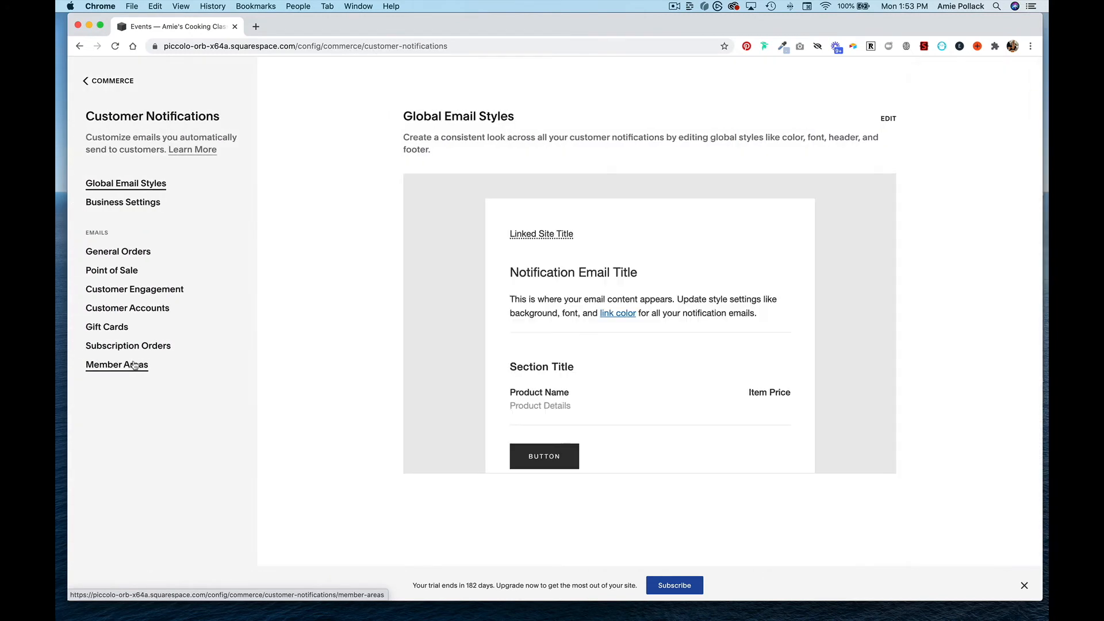
pyautogui.moveTo(119, 375)
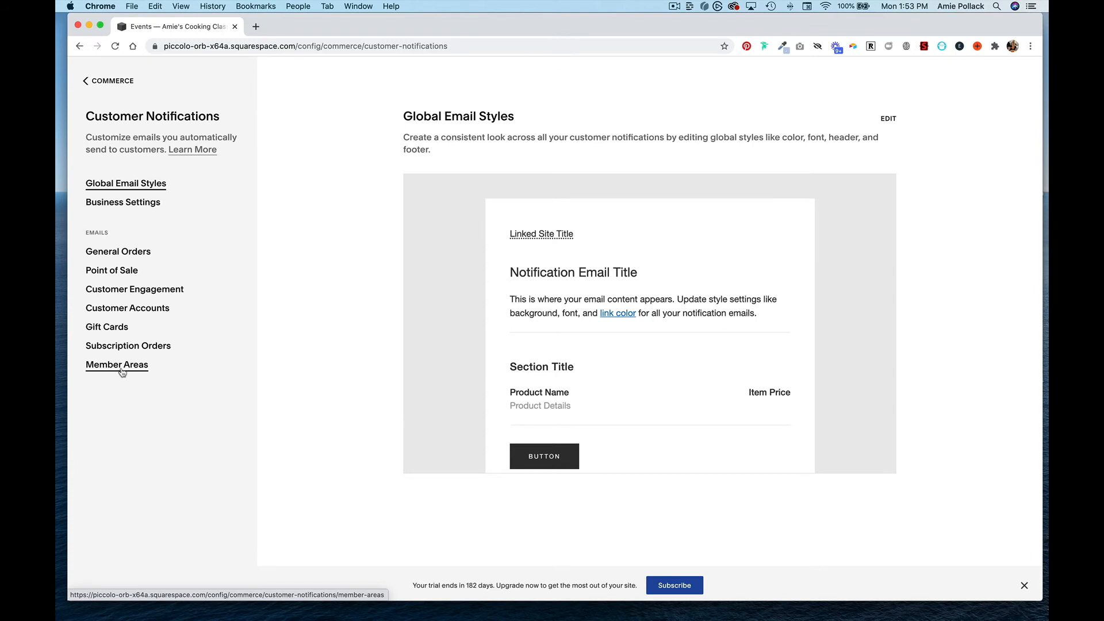
# - Preview the Membership Welcome and Membership Canceled emails, then return to the dashboard
pyautogui.click(117, 364)
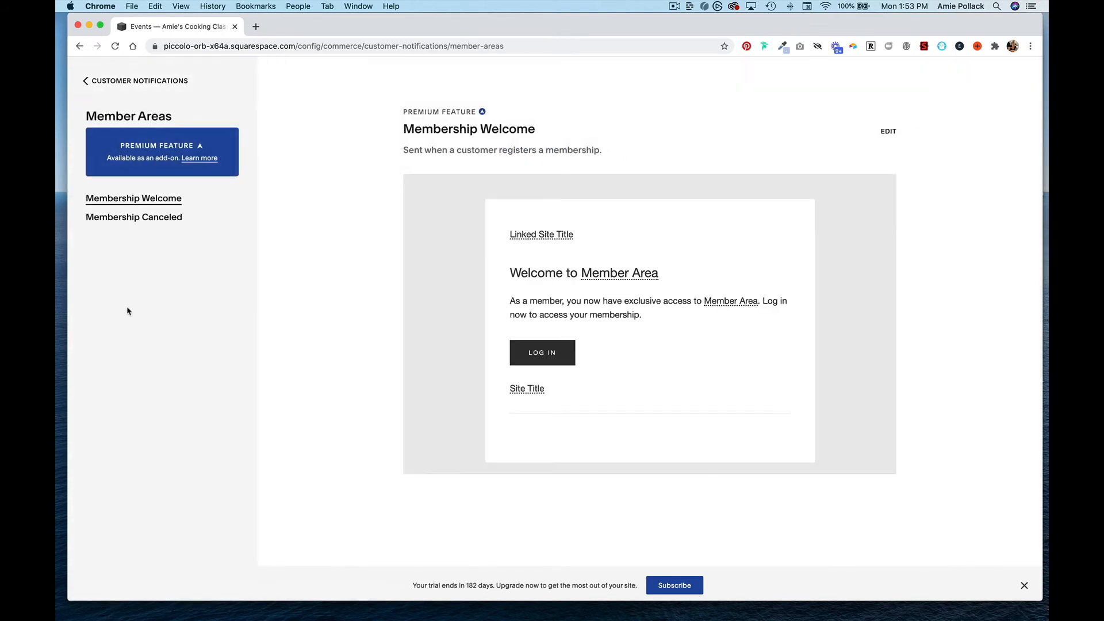
pyautogui.moveTo(429, 182)
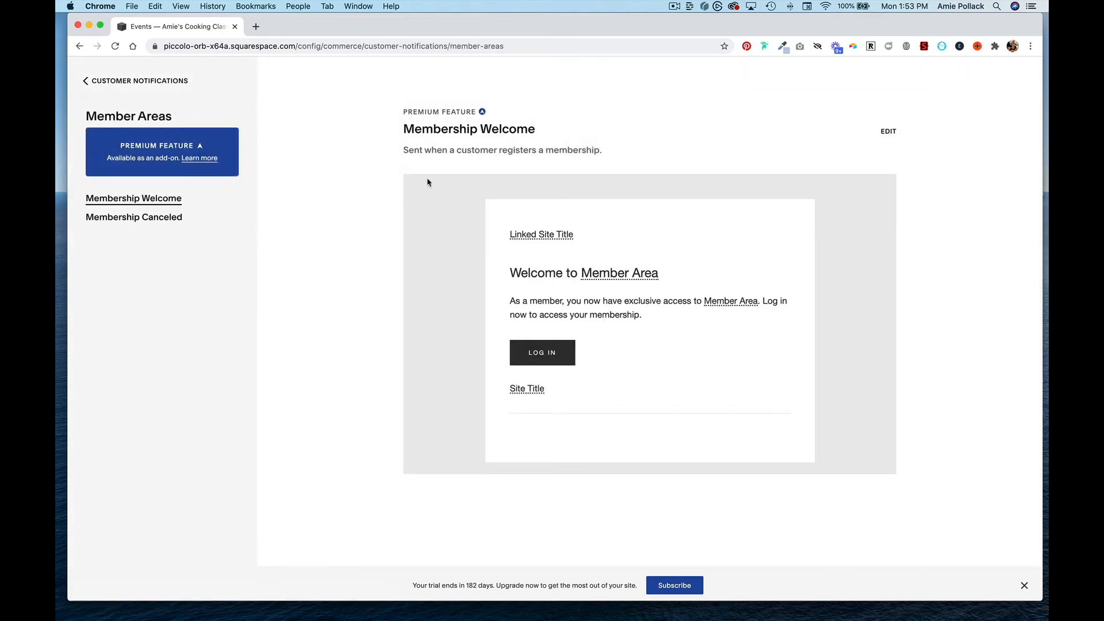
pyautogui.moveTo(585, 156)
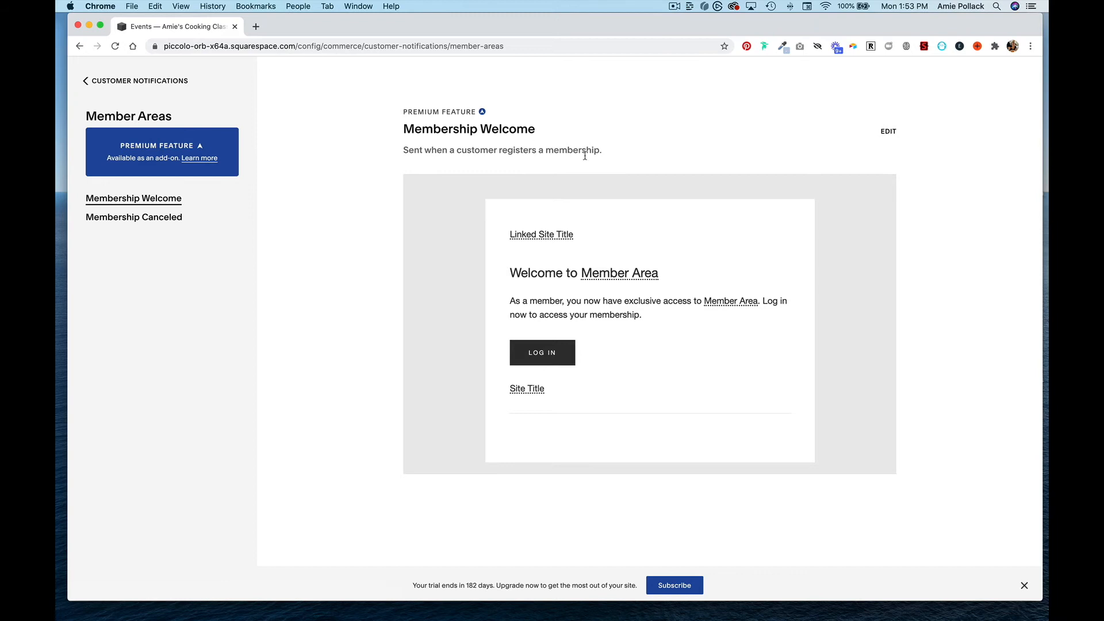
pyautogui.moveTo(624, 281)
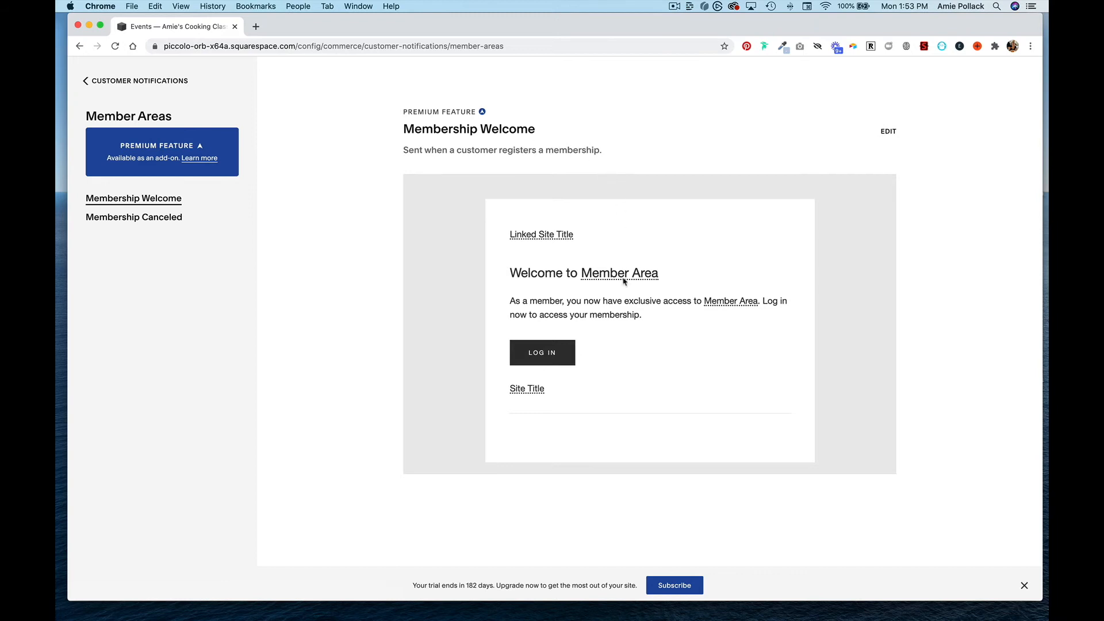
pyautogui.moveTo(136, 219)
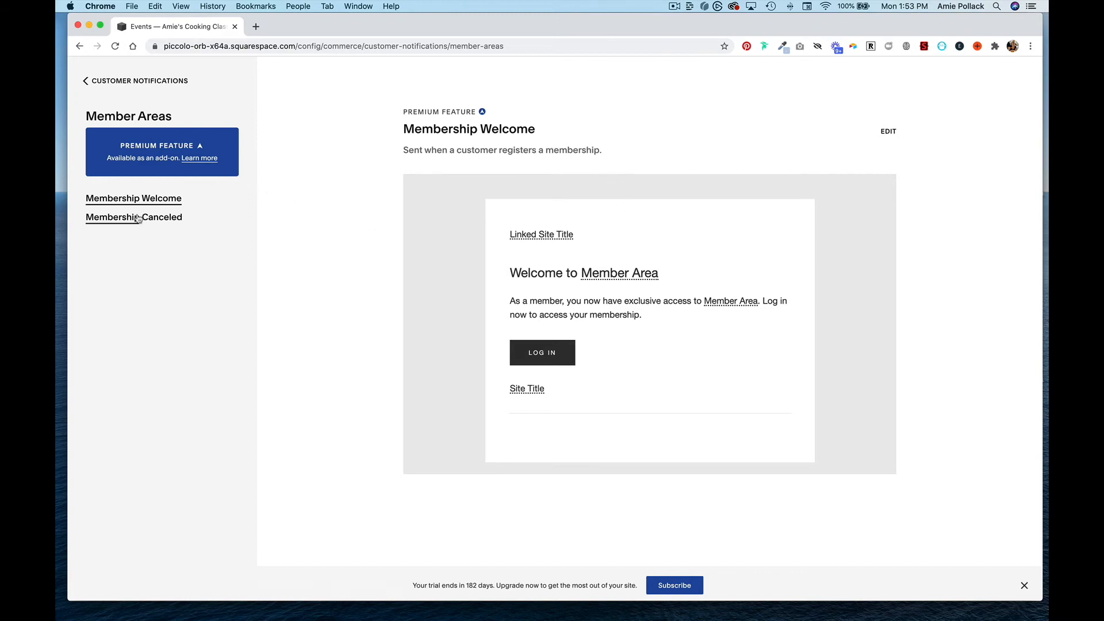
pyautogui.click(133, 217)
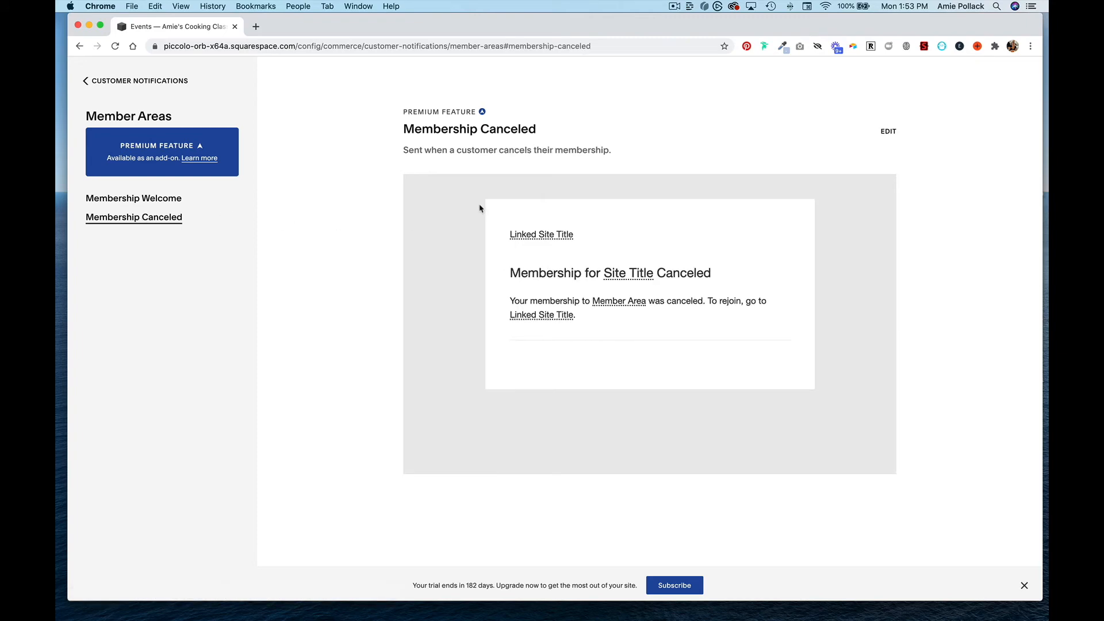
pyautogui.moveTo(676, 262)
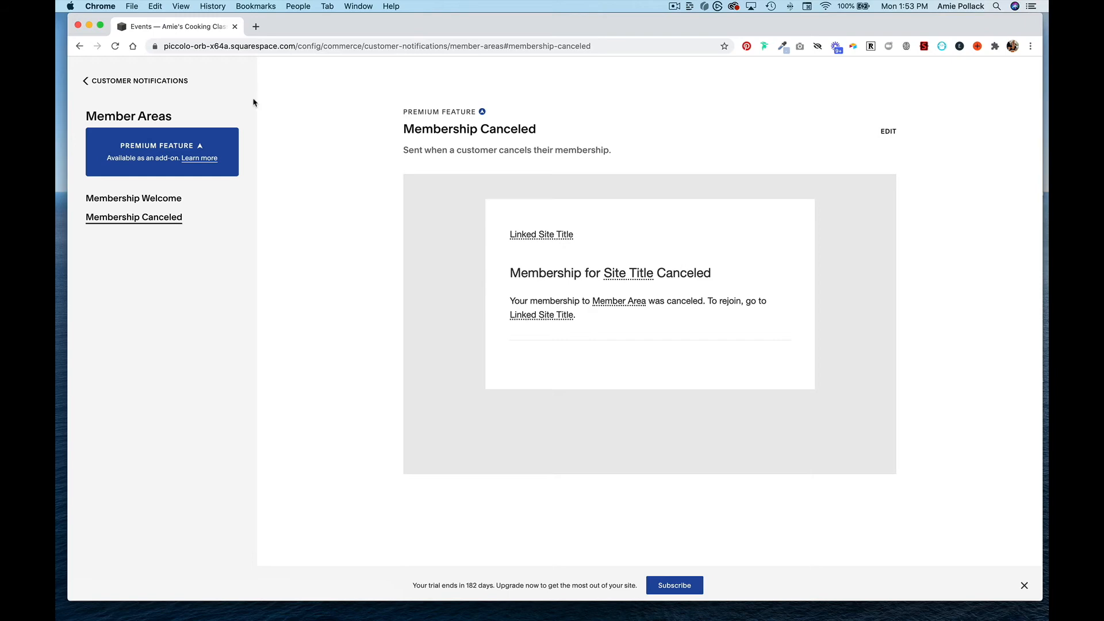
pyautogui.click(135, 81)
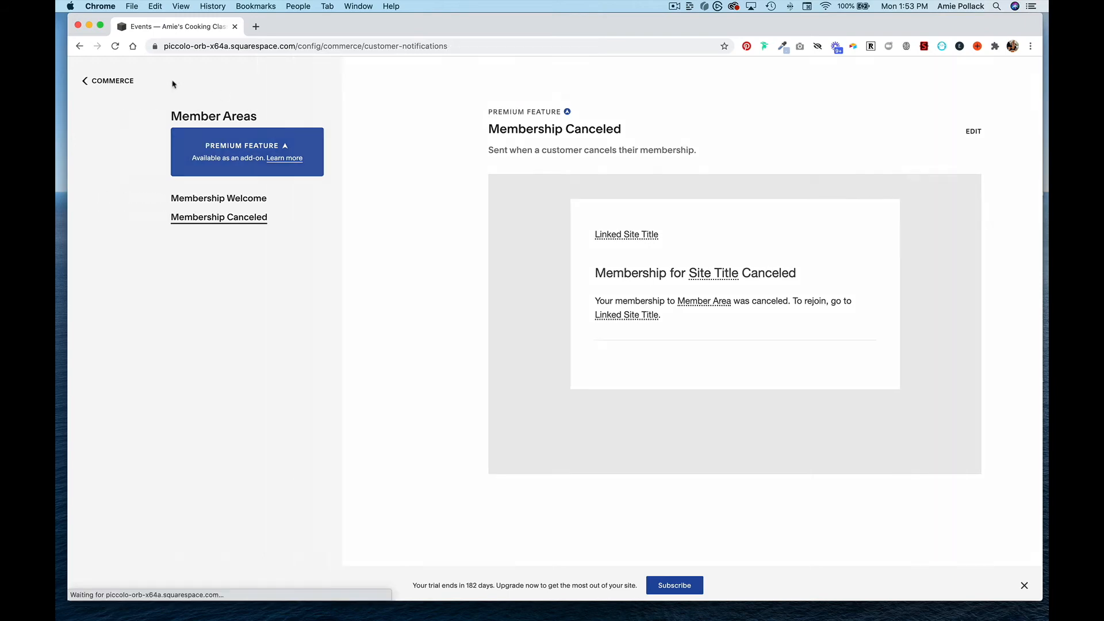
pyautogui.click(108, 80)
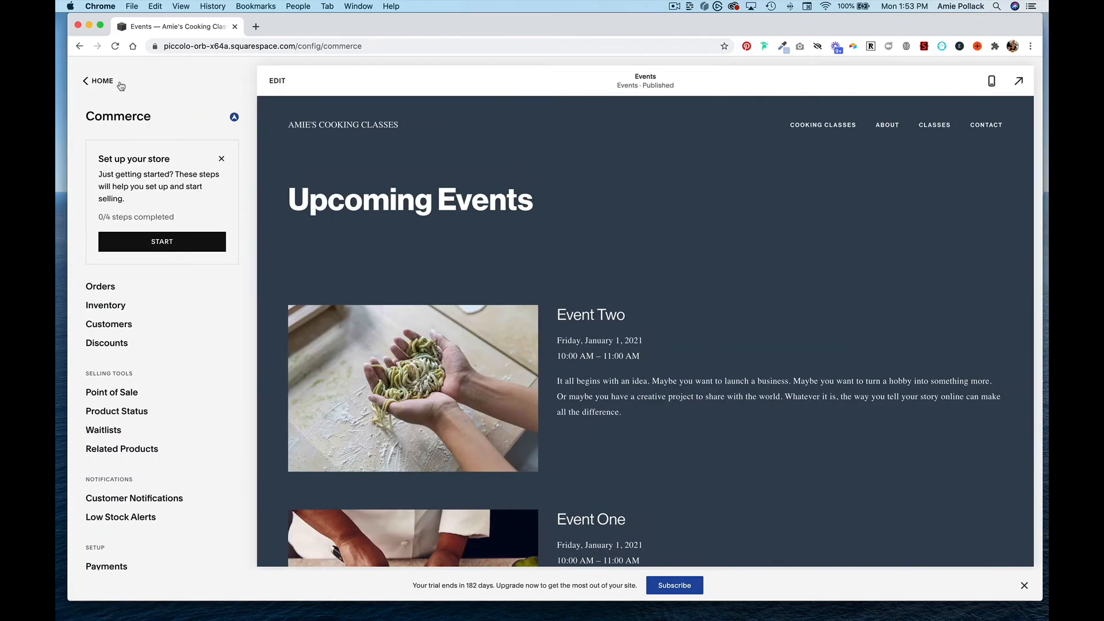
pyautogui.click(97, 81)
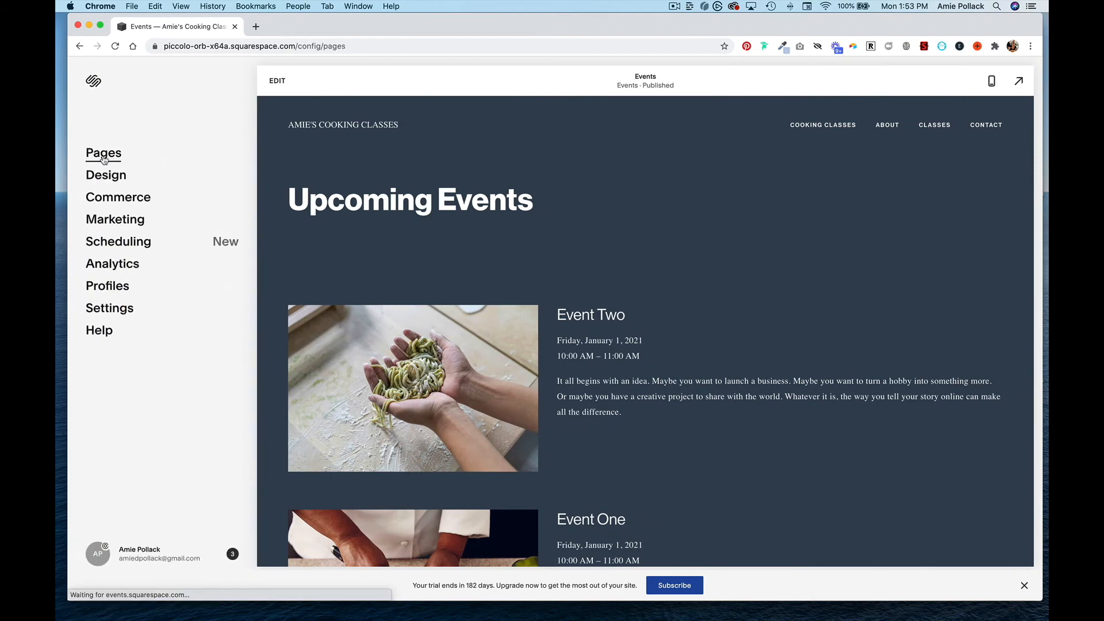
# - Select the Classes page in Main Navigation and start editing it
pyautogui.click(104, 153)
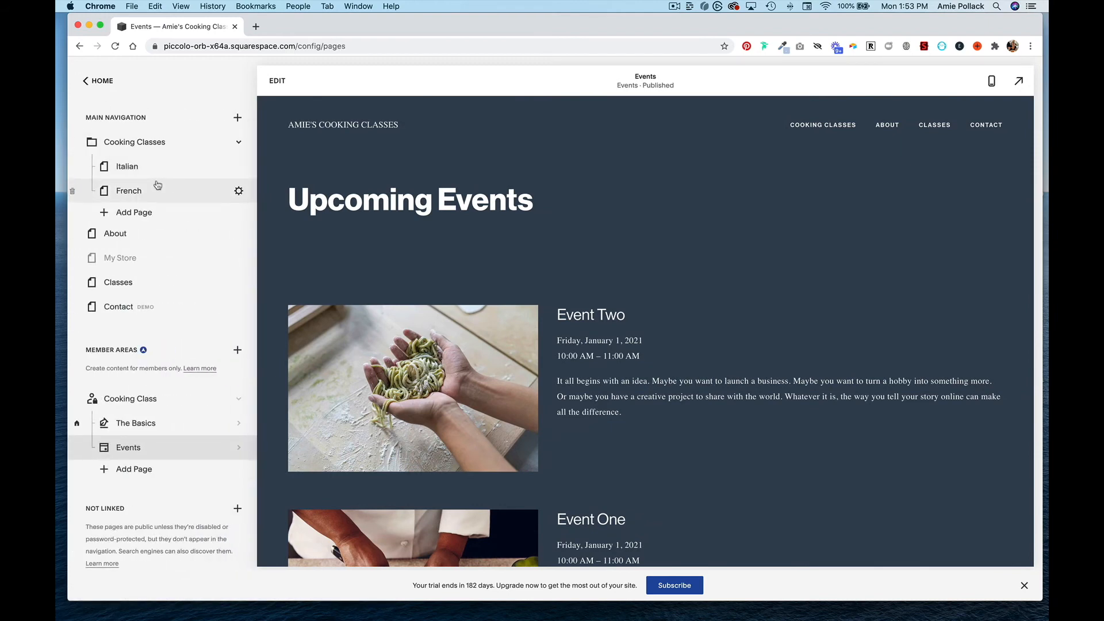
pyautogui.click(117, 283)
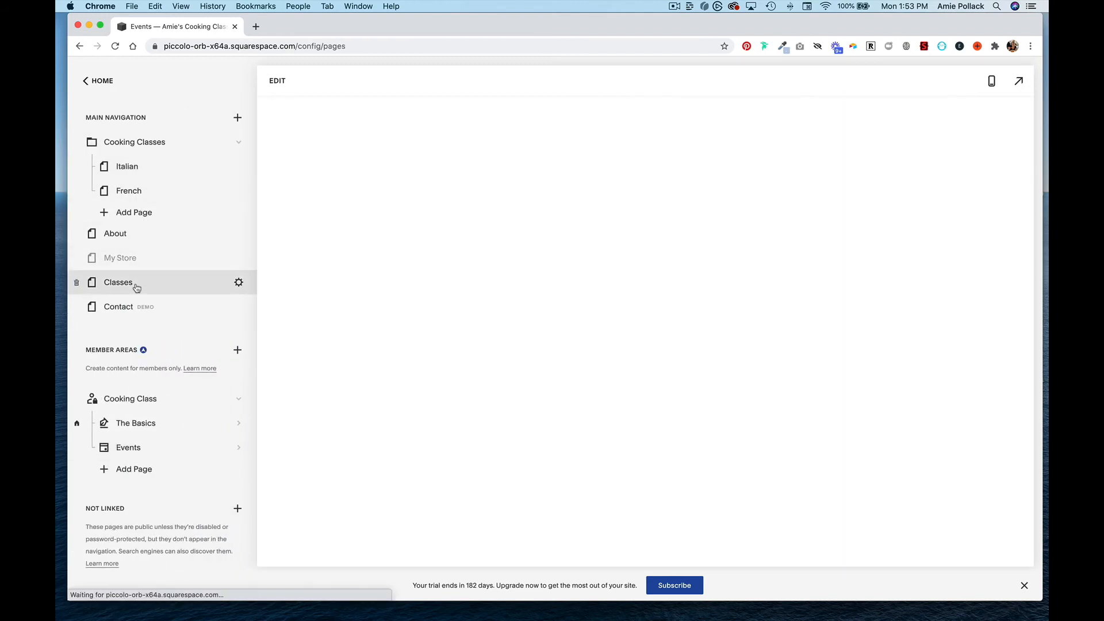
pyautogui.click(117, 283)
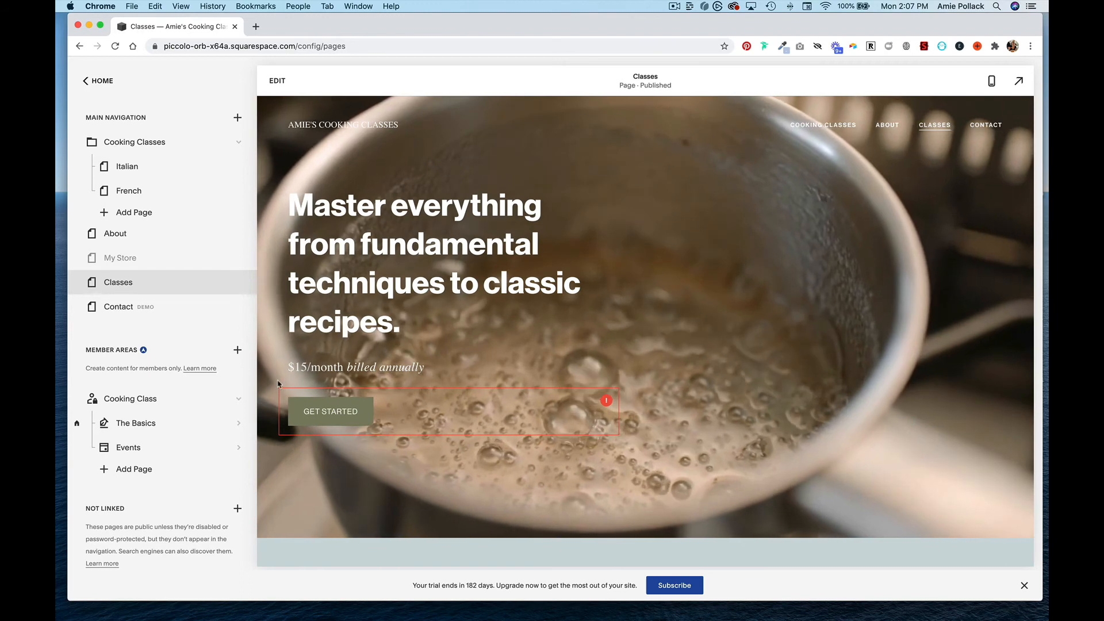
pyautogui.moveTo(558, 395)
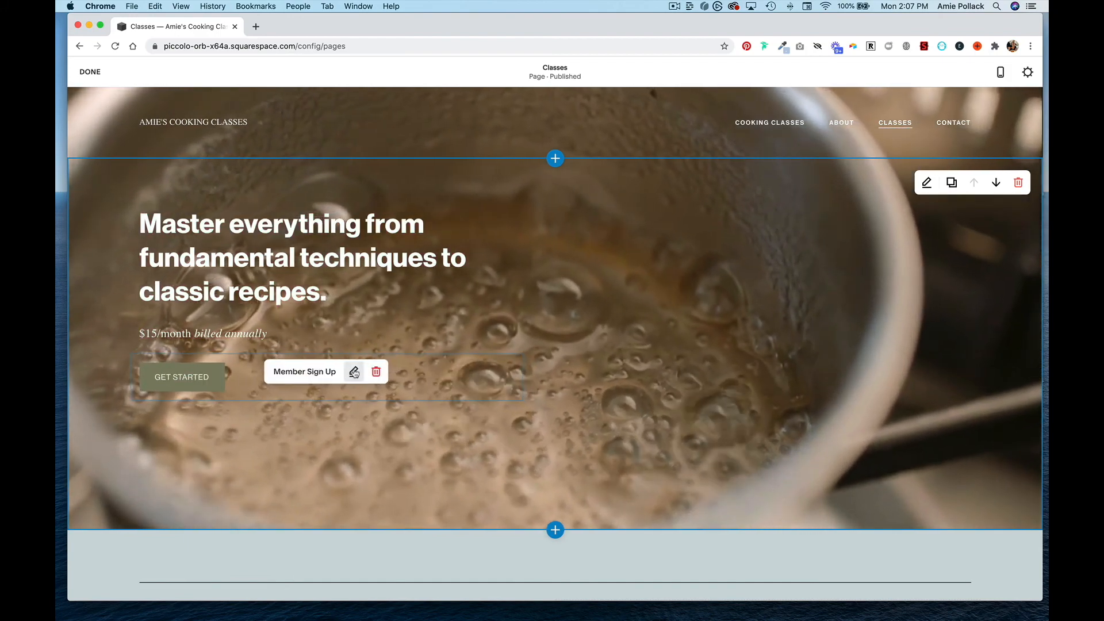
# - Link the Member Sign Up block to Cooking Class with title and price hidden, and apply
pyautogui.click(354, 371)
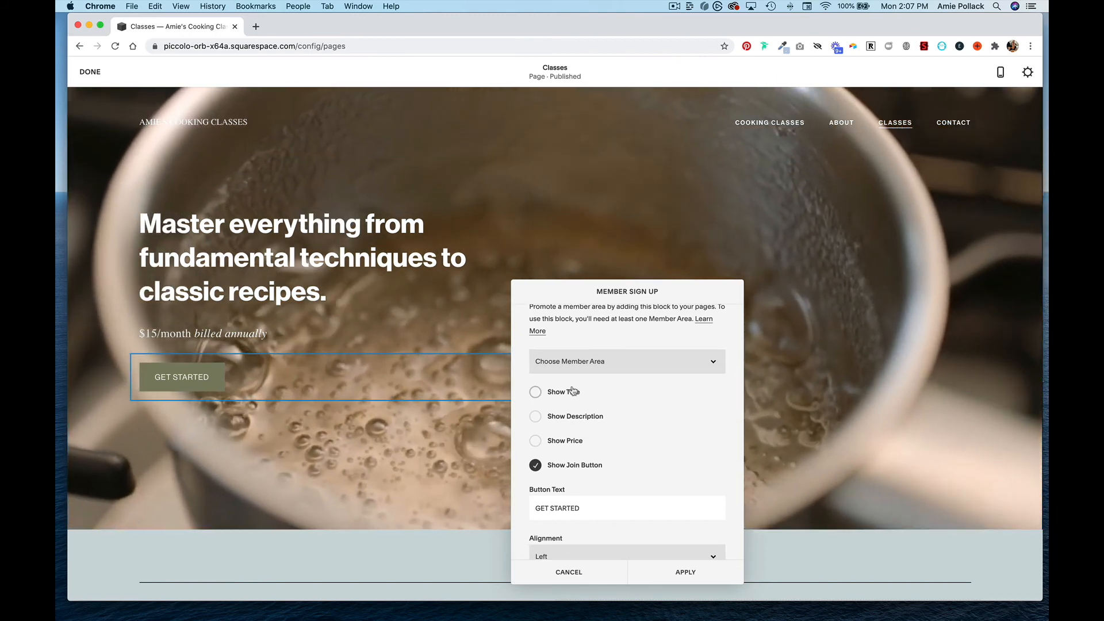
pyautogui.click(535, 391)
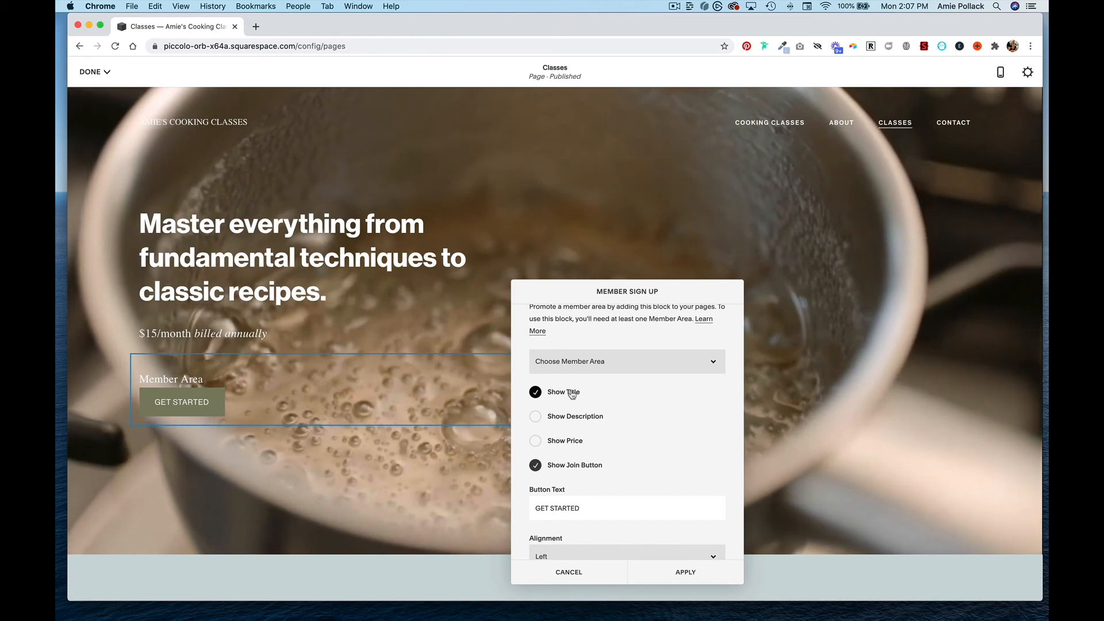
pyautogui.click(627, 361)
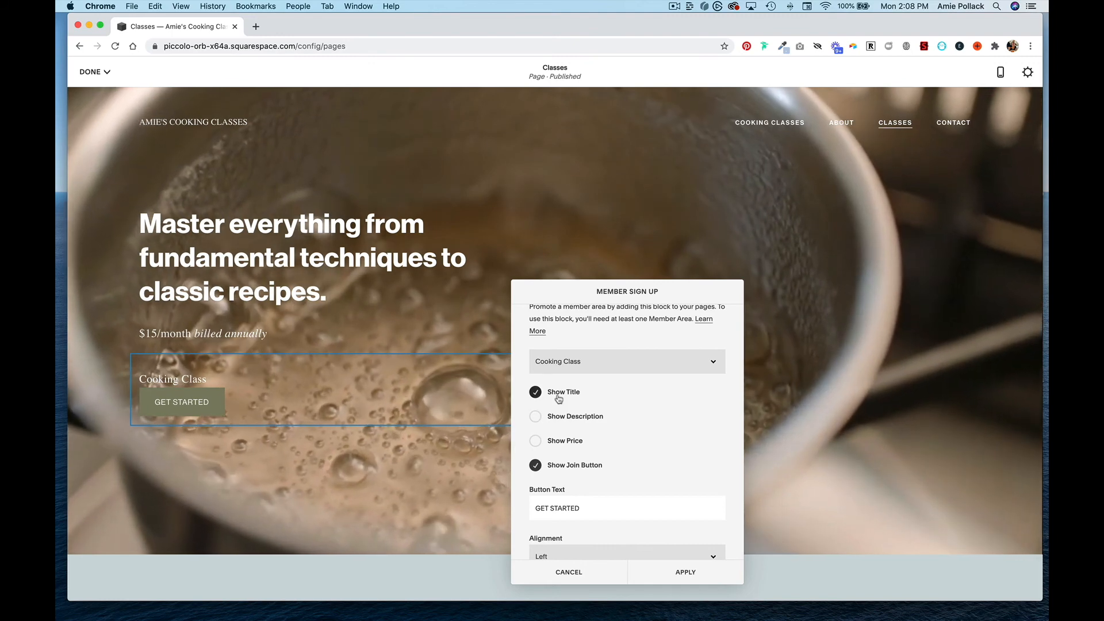
pyautogui.click(536, 393)
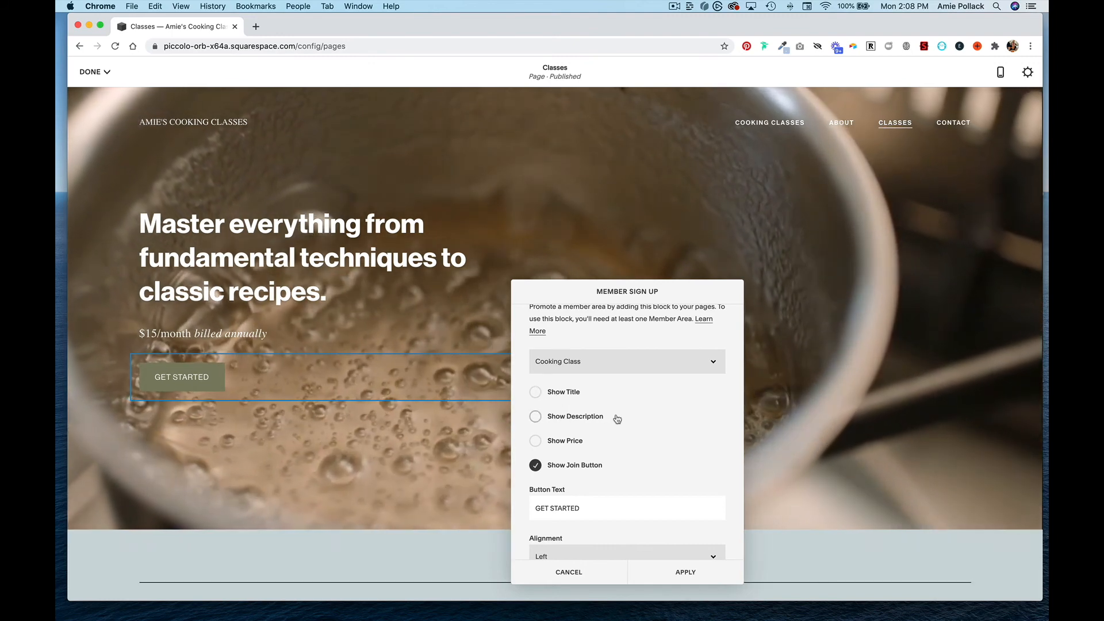
pyautogui.click(535, 442)
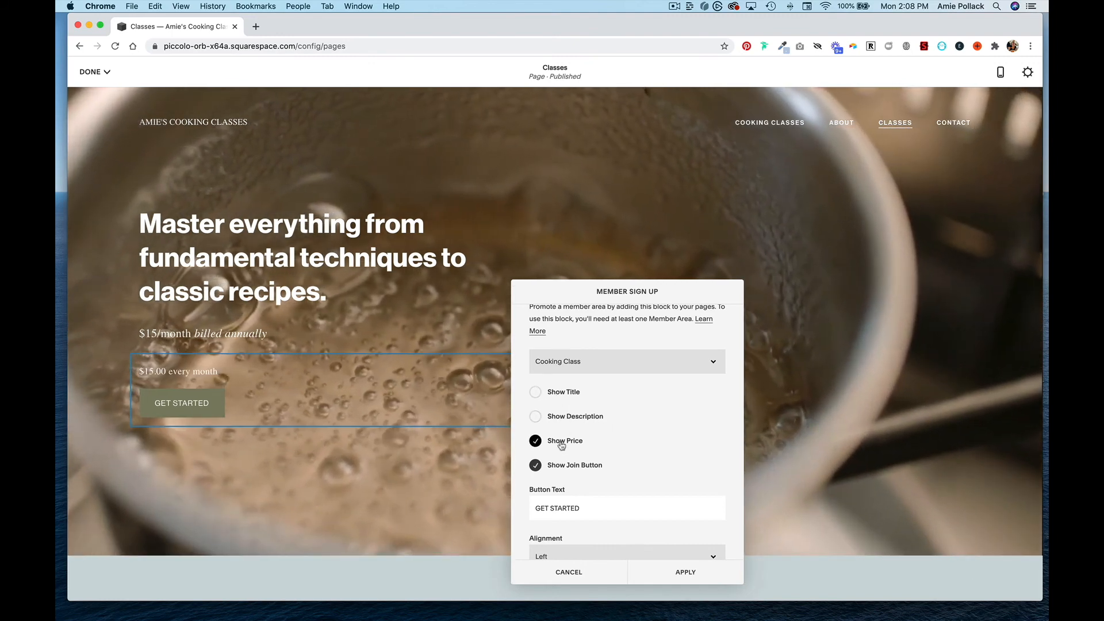
pyautogui.click(535, 440)
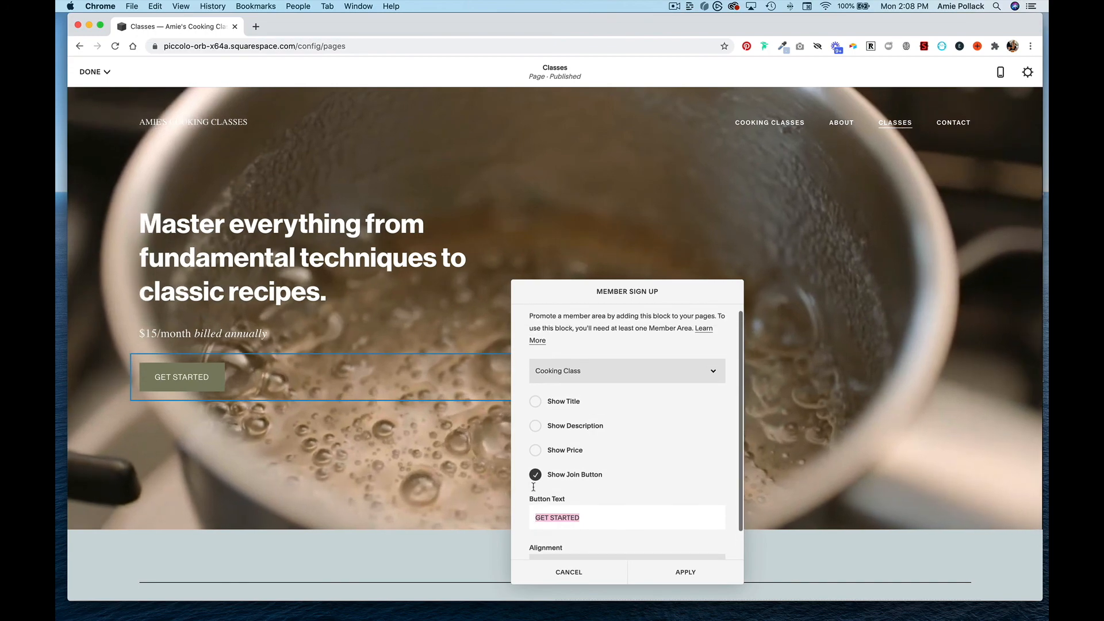
pyautogui.click(684, 573)
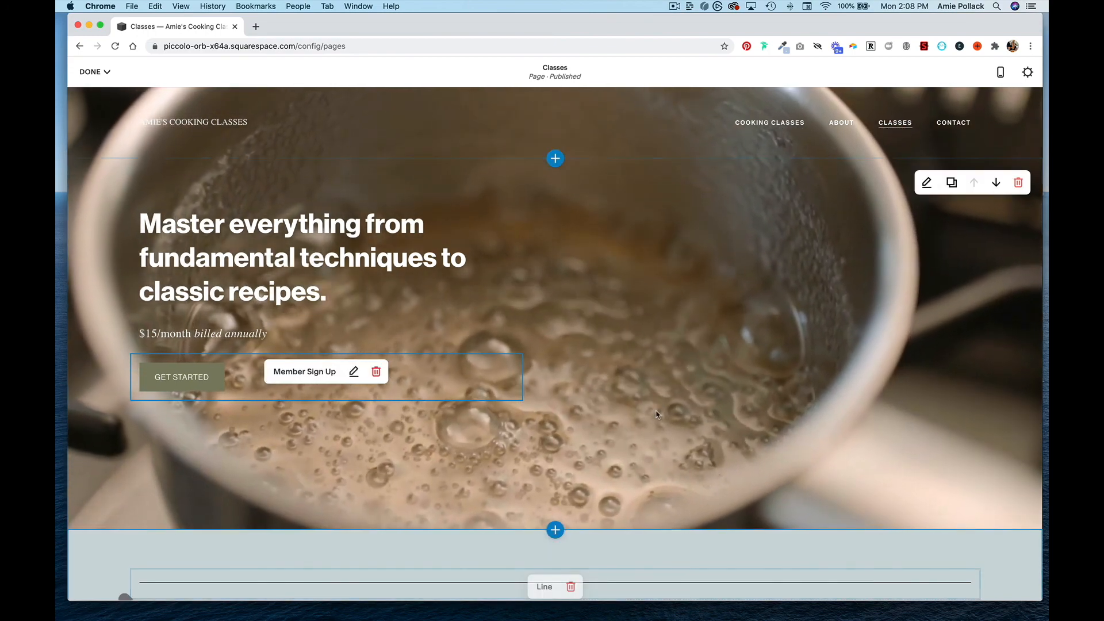
# - Finish editing and save the Classes page
pyautogui.click(92, 72)
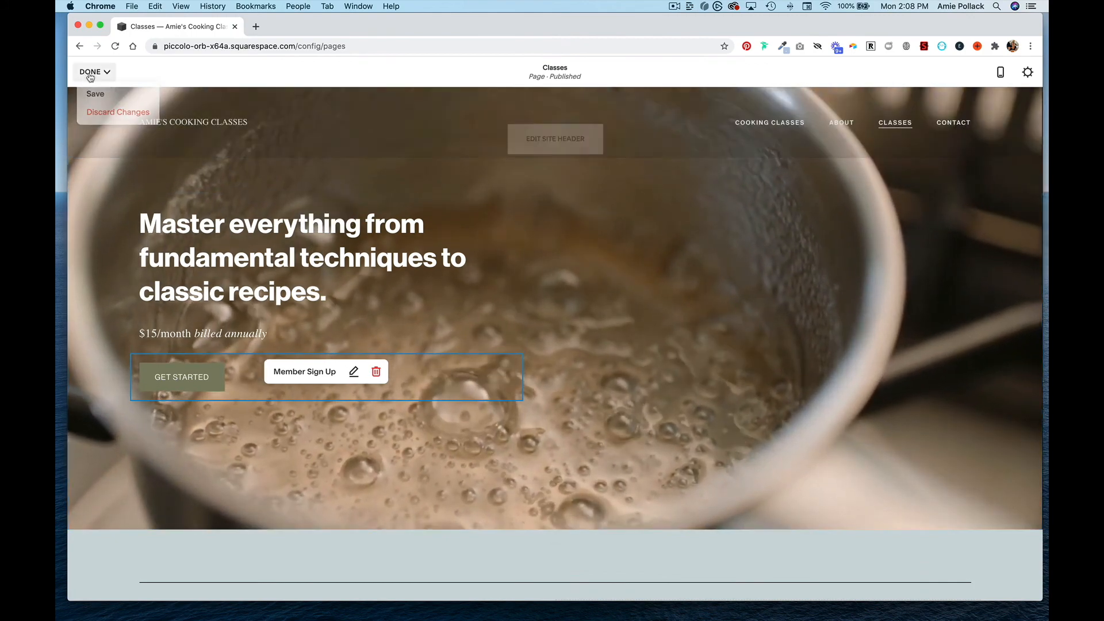
pyautogui.click(96, 94)
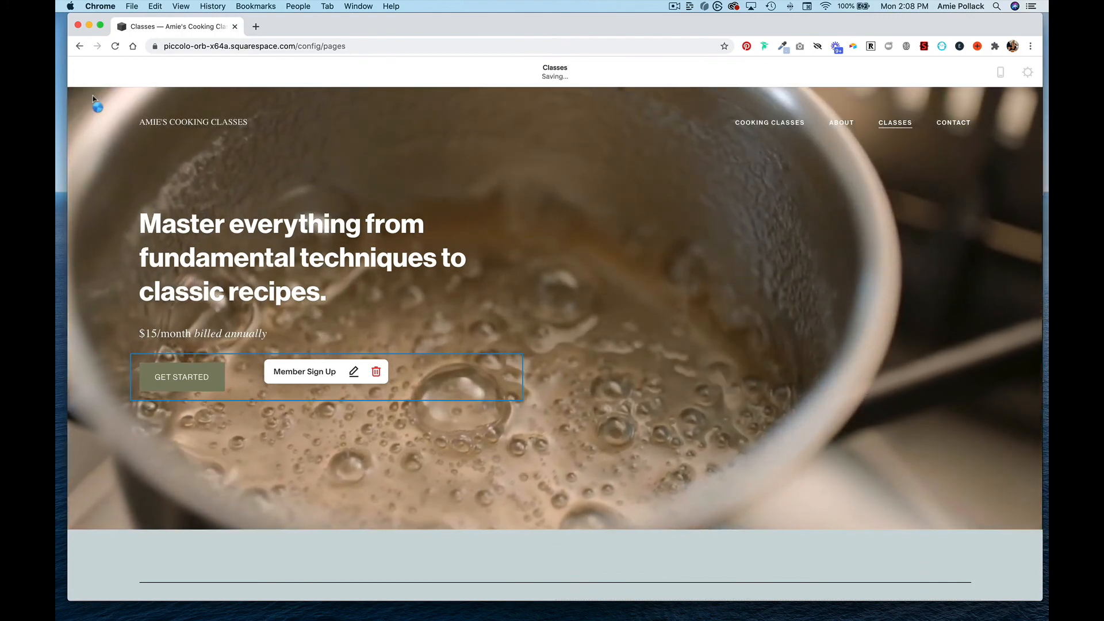